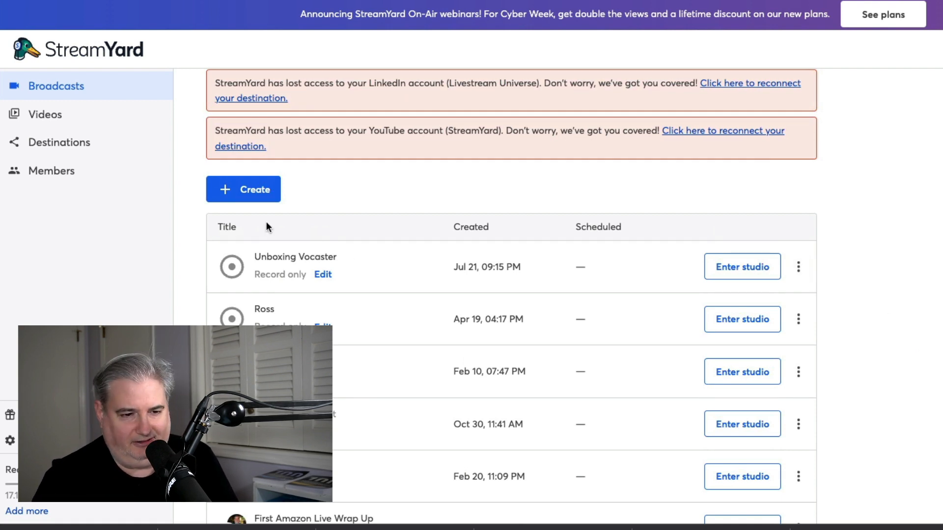
- Start creating a new broadcast from the Broadcasts page
click(244, 189)
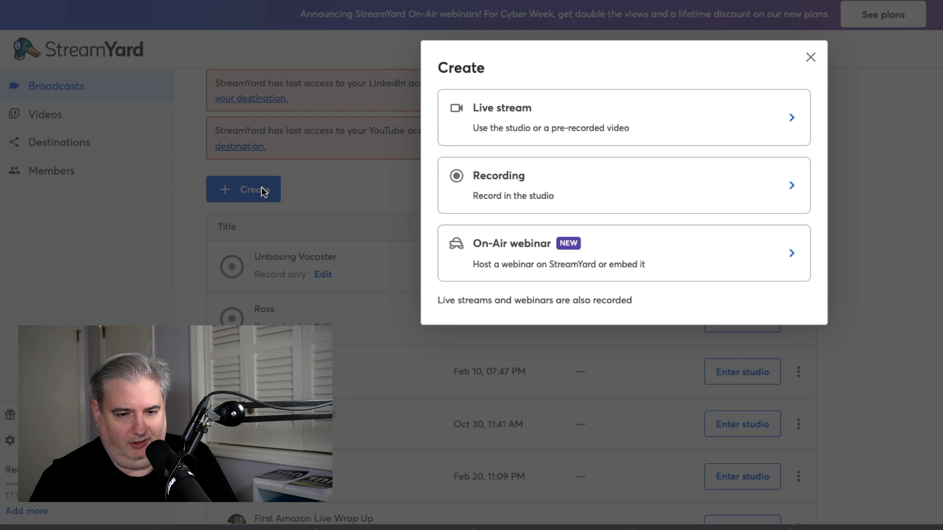
mouse_move(621, 191)
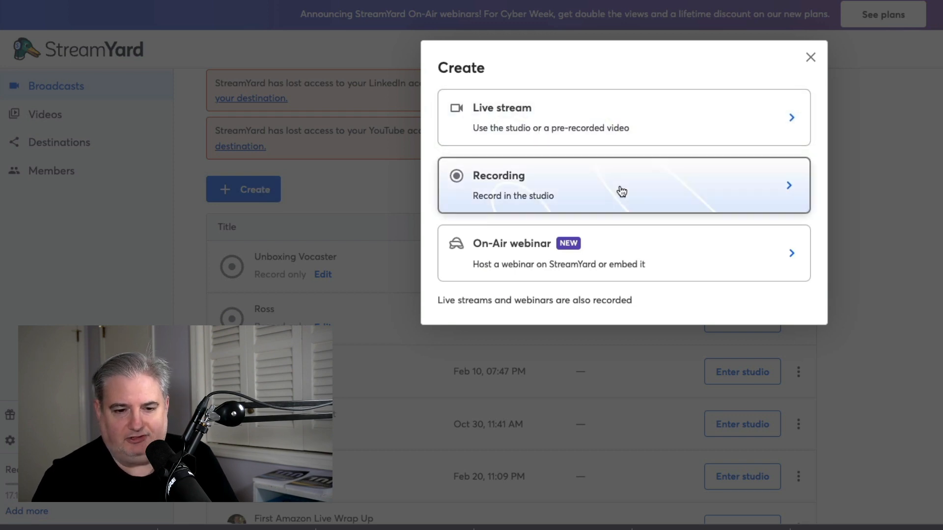
mouse_move(621, 268)
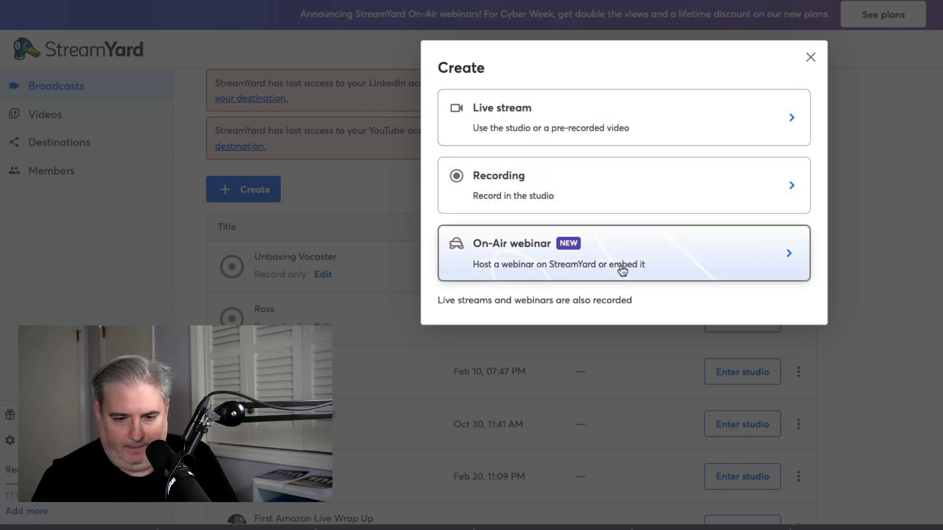
mouse_move(535, 255)
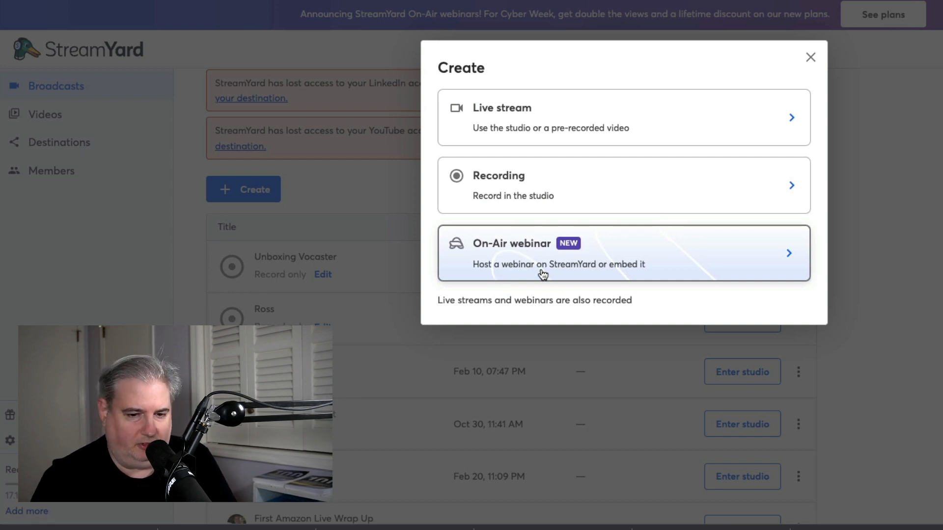
mouse_move(630, 267)
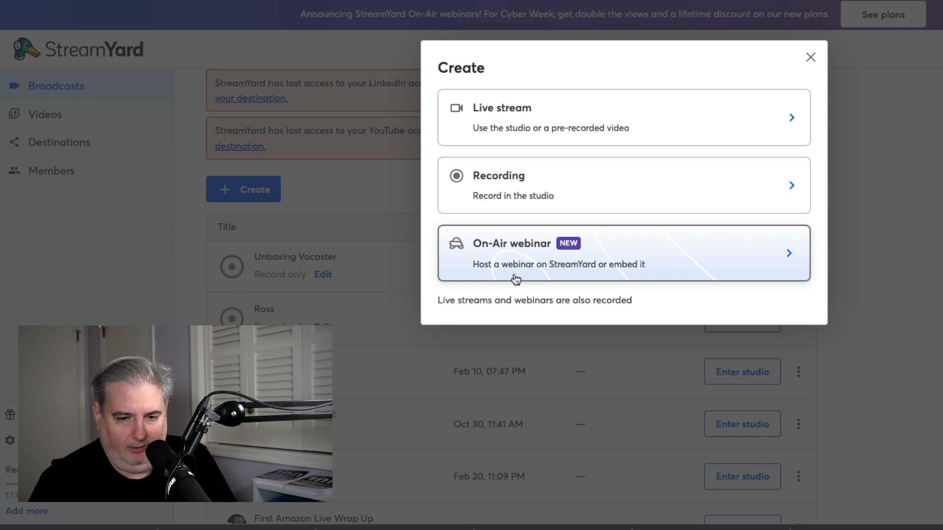
mouse_move(557, 275)
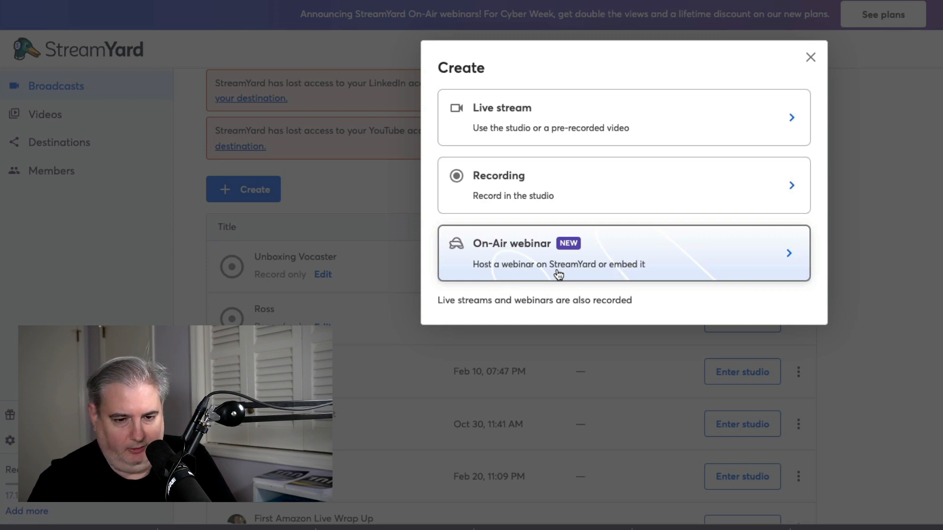
mouse_move(591, 278)
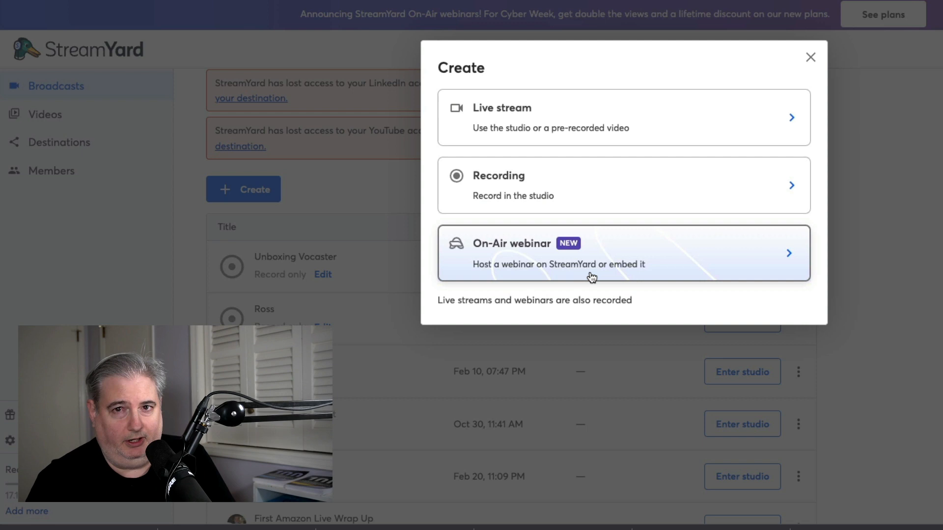
mouse_move(603, 272)
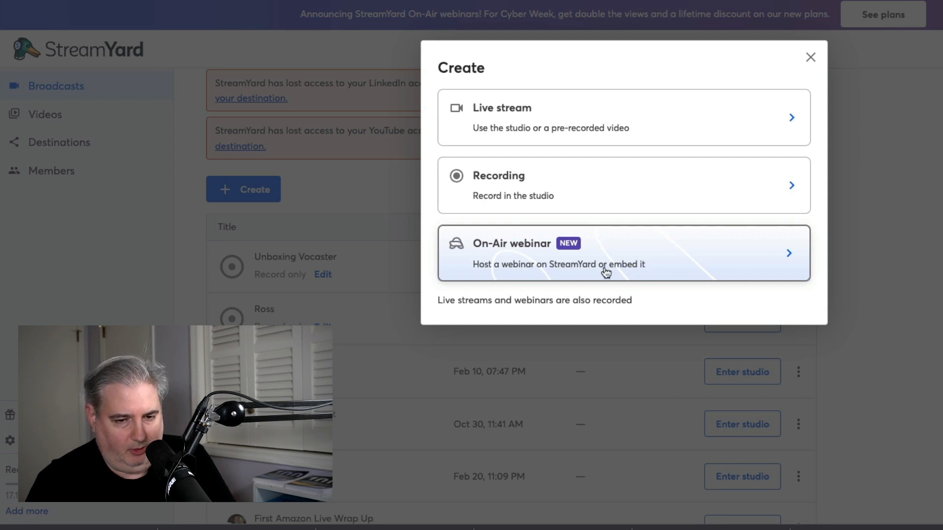
mouse_move(606, 294)
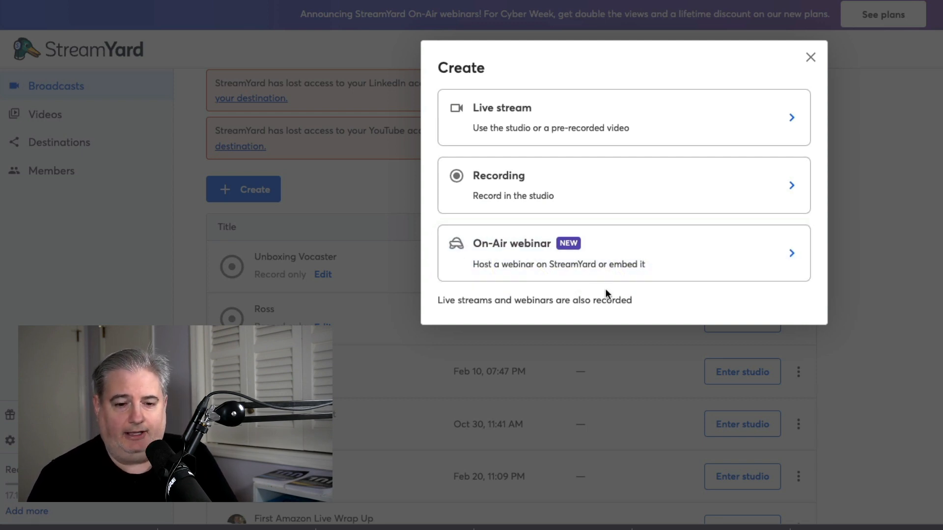
mouse_move(610, 310)
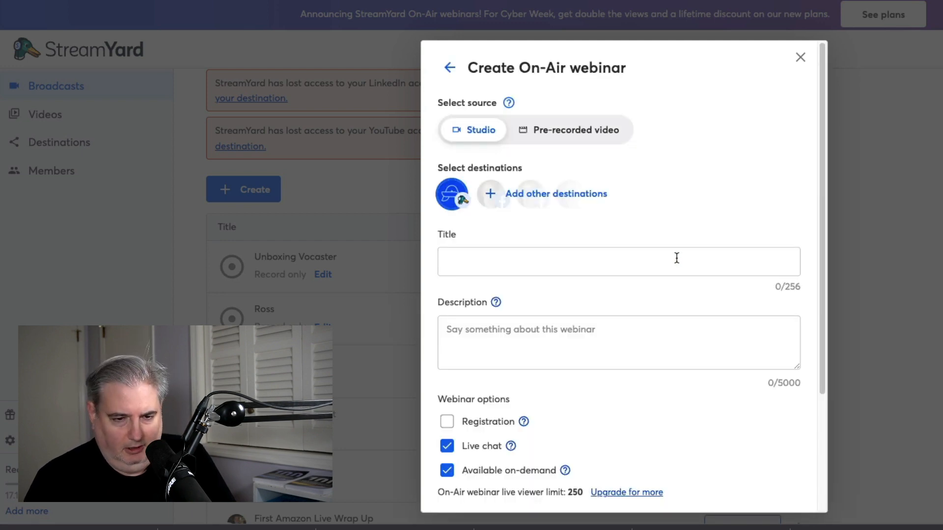
mouse_move(725, 50)
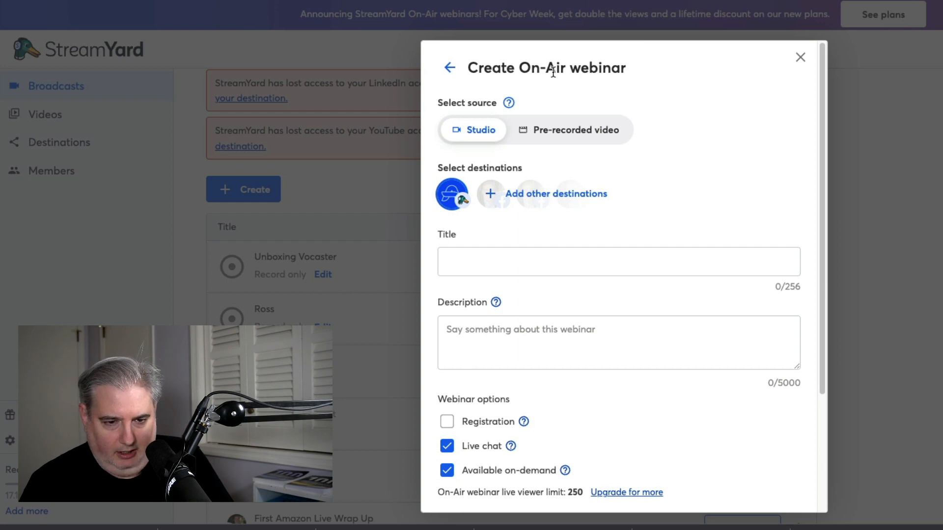
mouse_move(571, 138)
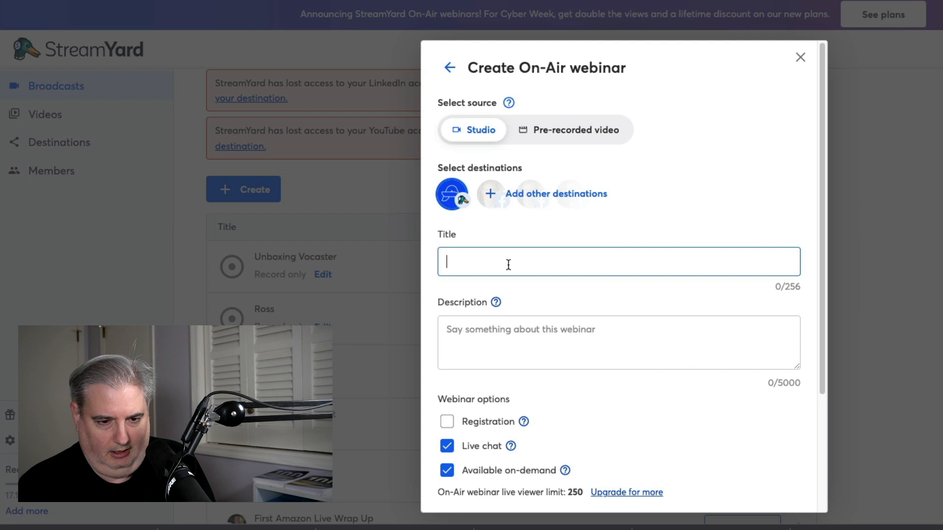
- Title the On-Air webinar 'First use of On-Air' with description 'Testing the webinar platform'
text(First use of On)
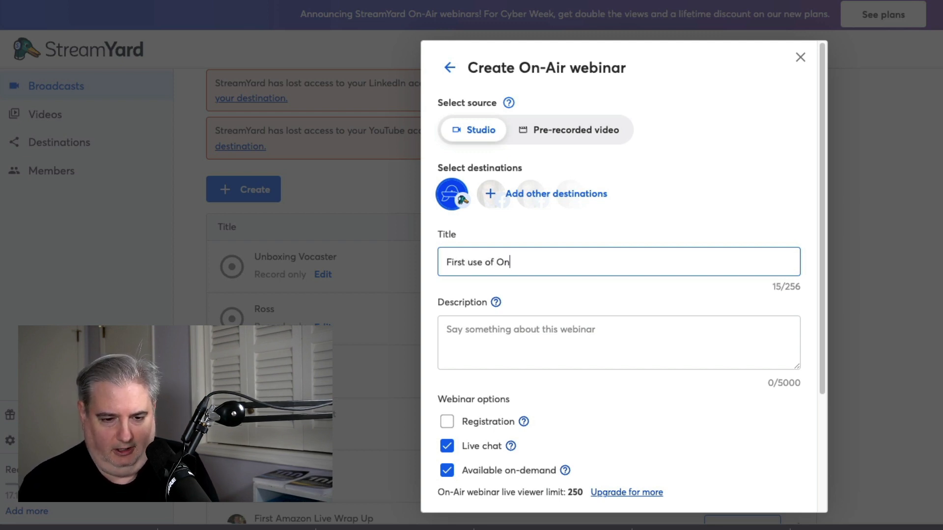
text(-Air)
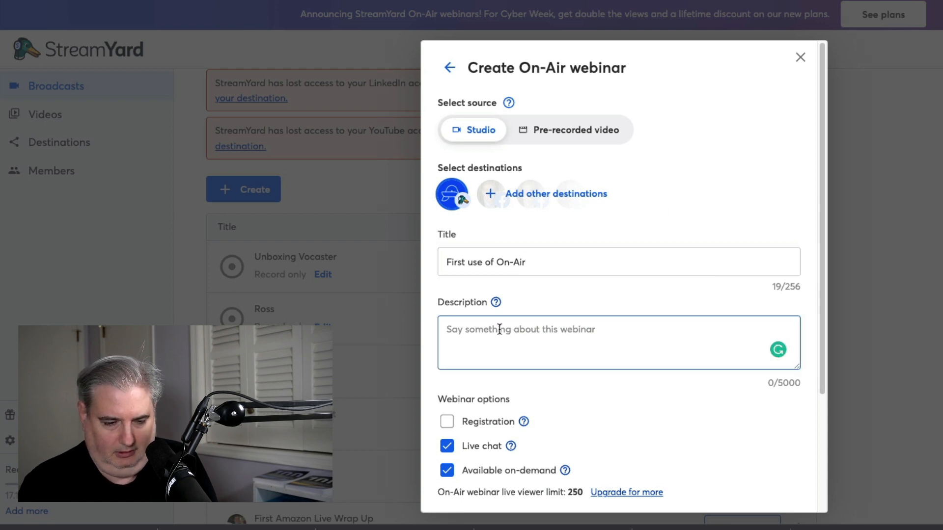
text(Testing the webinar)
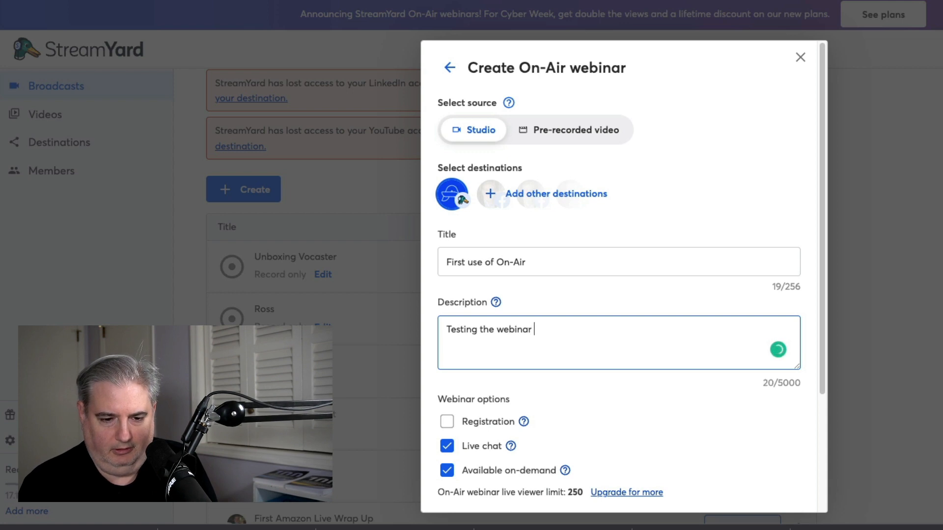
text(platform)
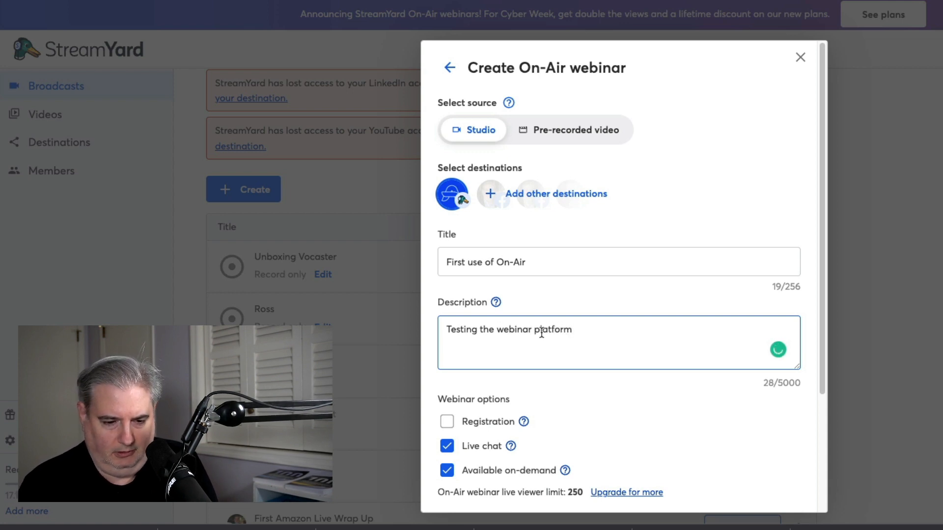
- Leave registration off, keep live chat and on-demand on, scheduled today 02:15 AM
scroll(down, 3)
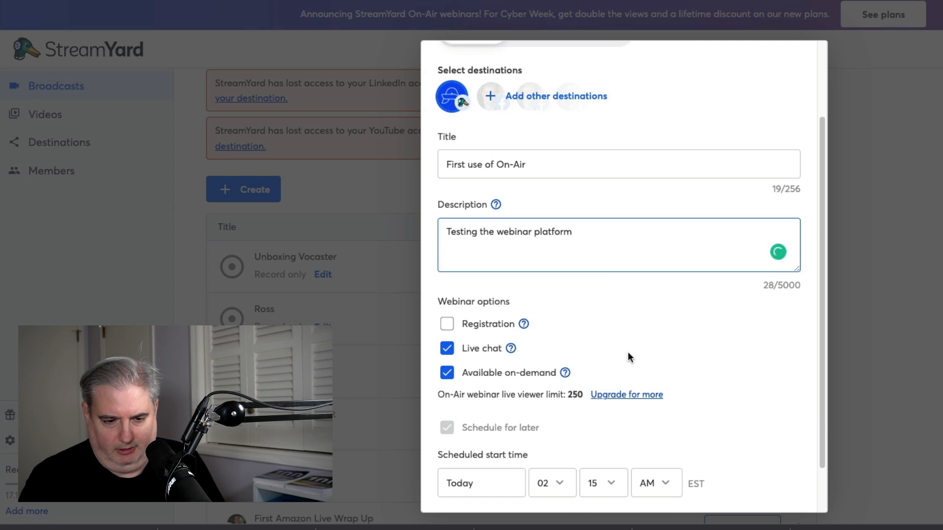
scroll(down, 3)
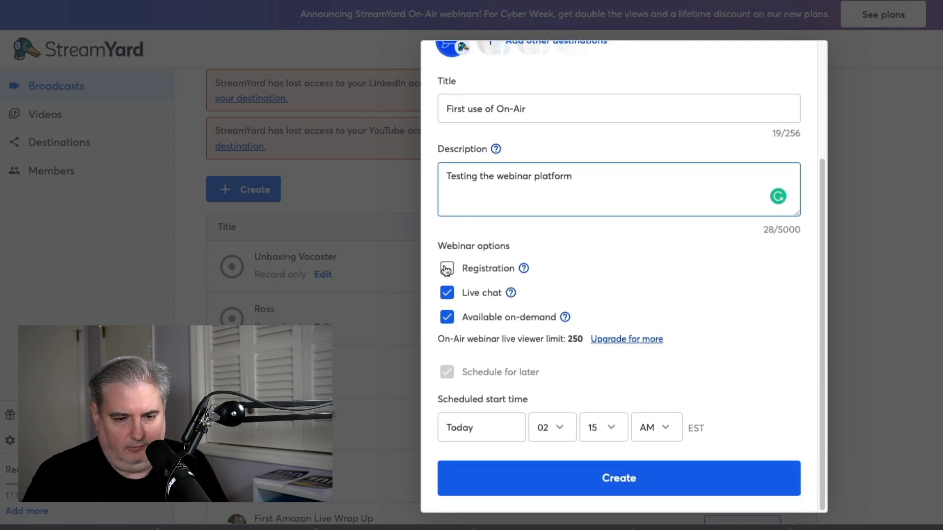
click(446, 269)
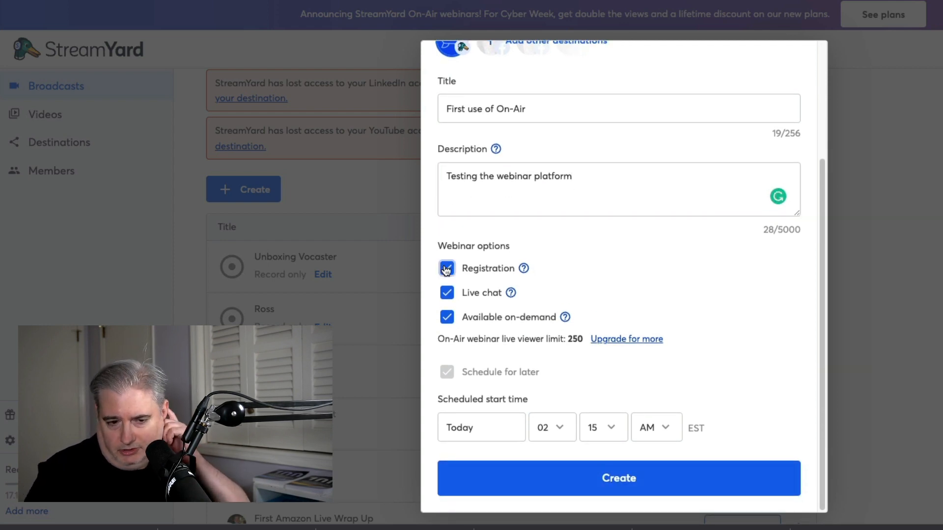
click(447, 268)
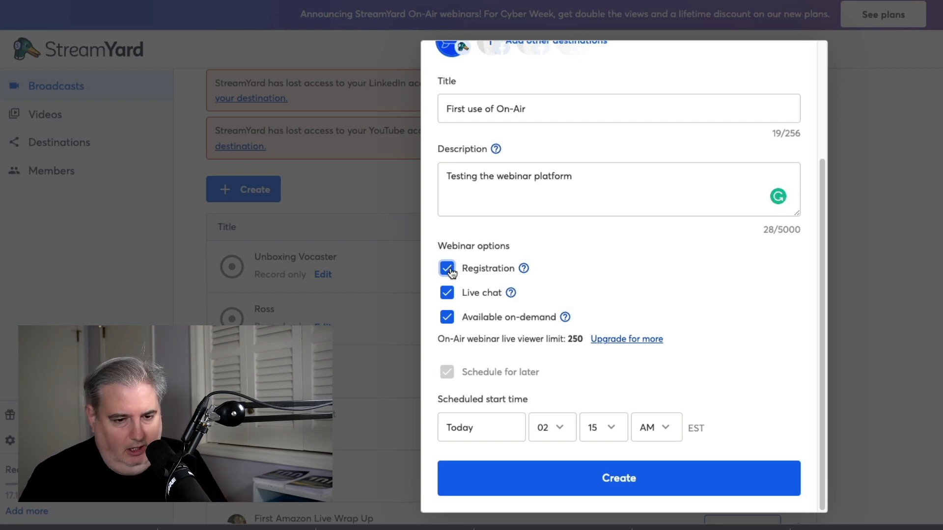
click(447, 268)
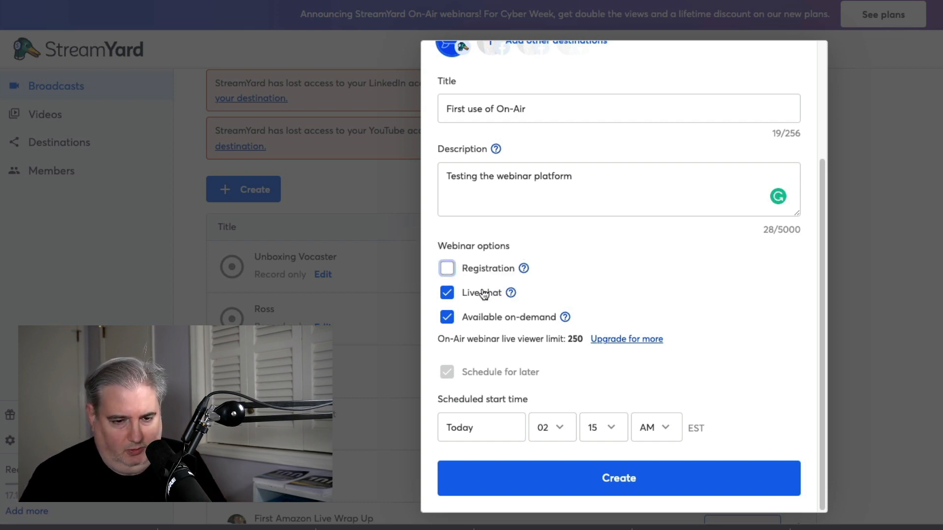
mouse_move(511, 293)
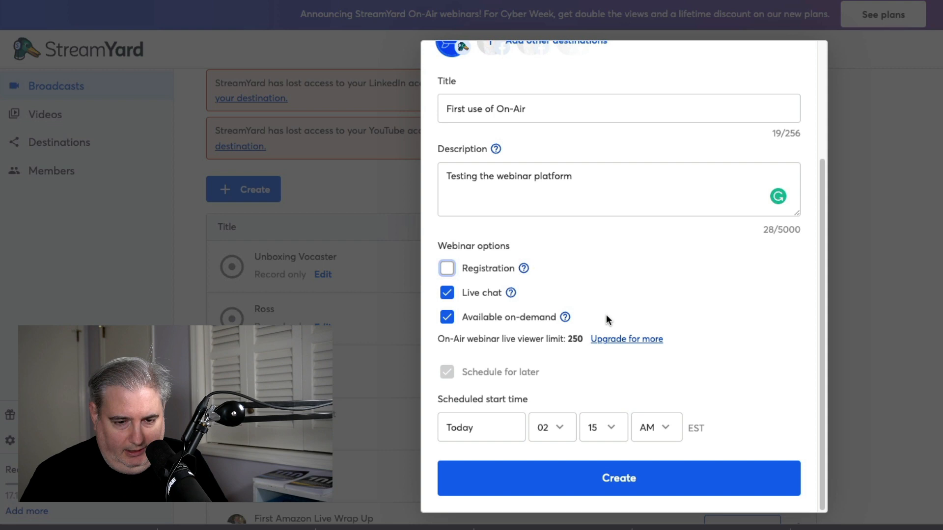
click(447, 268)
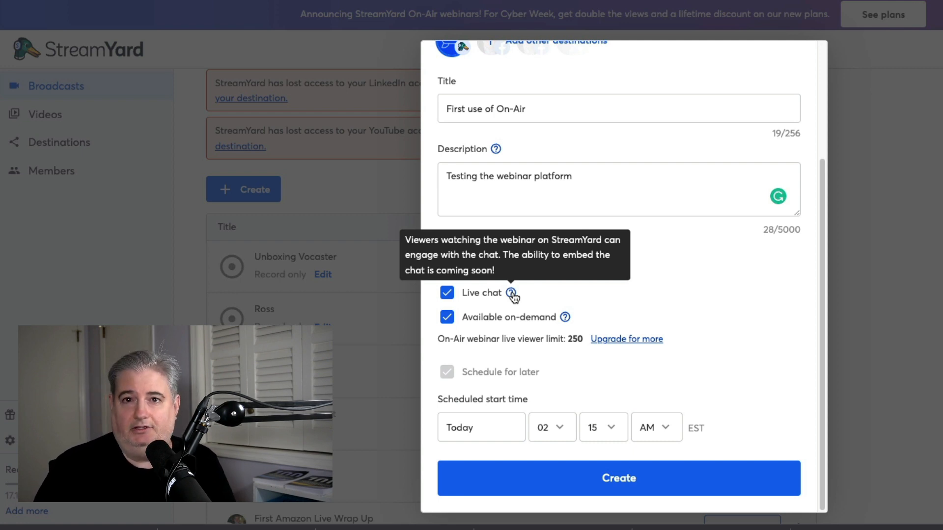
mouse_move(603, 326)
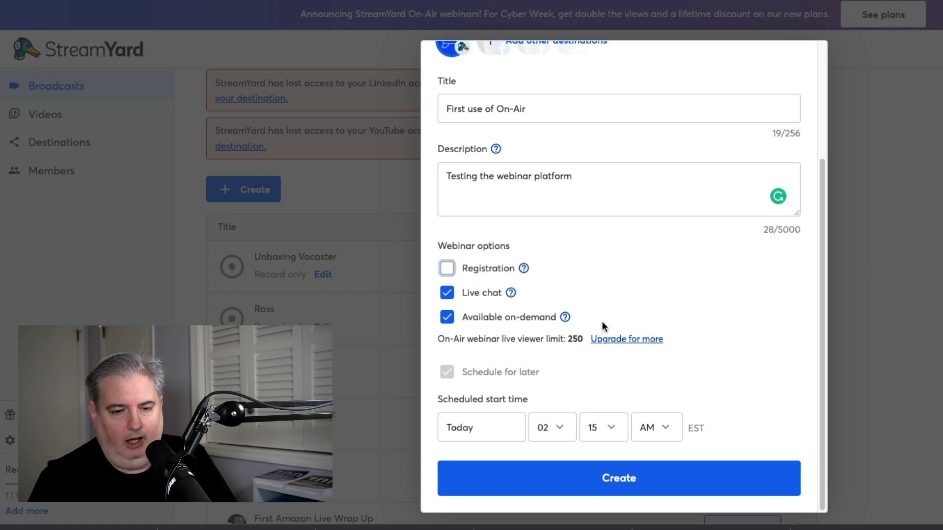
mouse_move(565, 317)
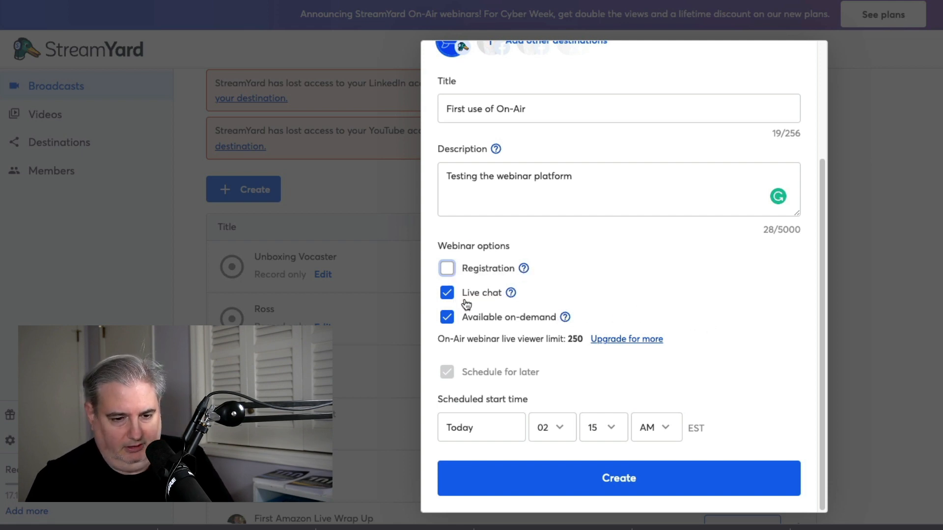
mouse_move(565, 317)
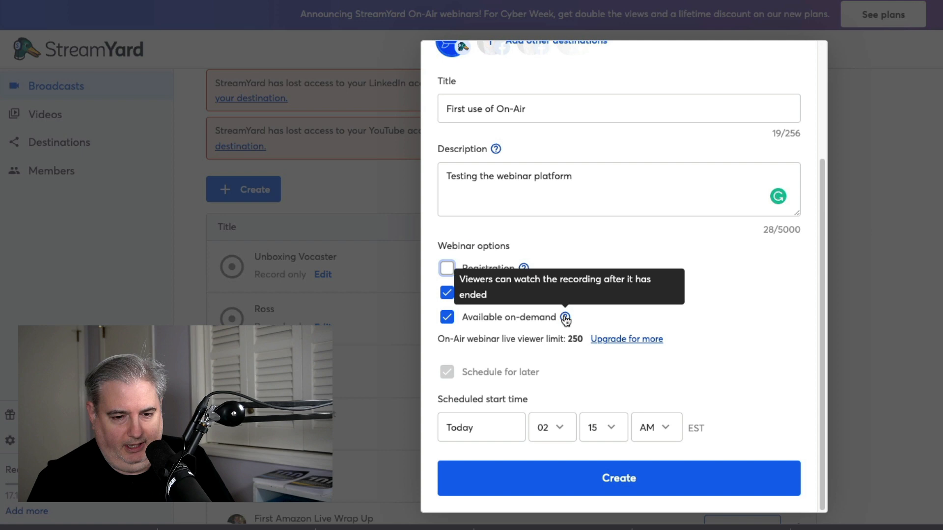
mouse_move(706, 312)
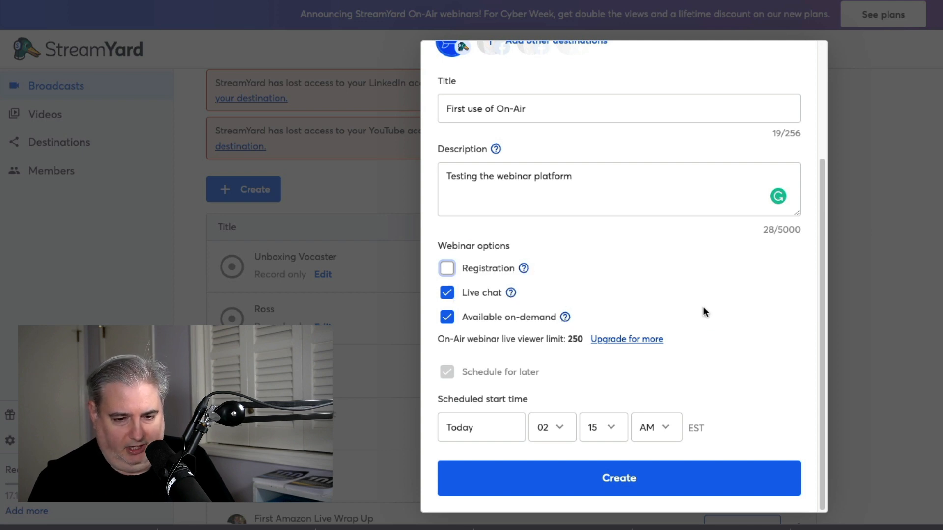
mouse_move(468, 342)
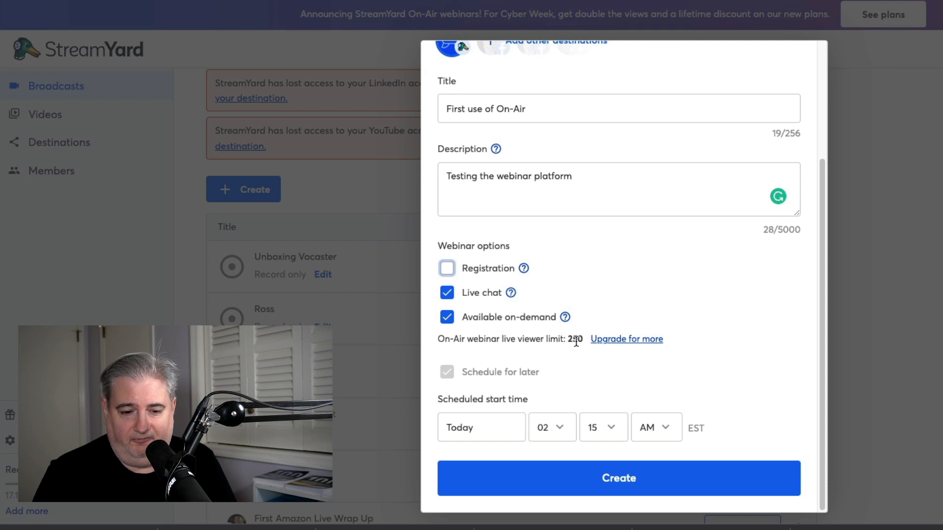
mouse_move(562, 366)
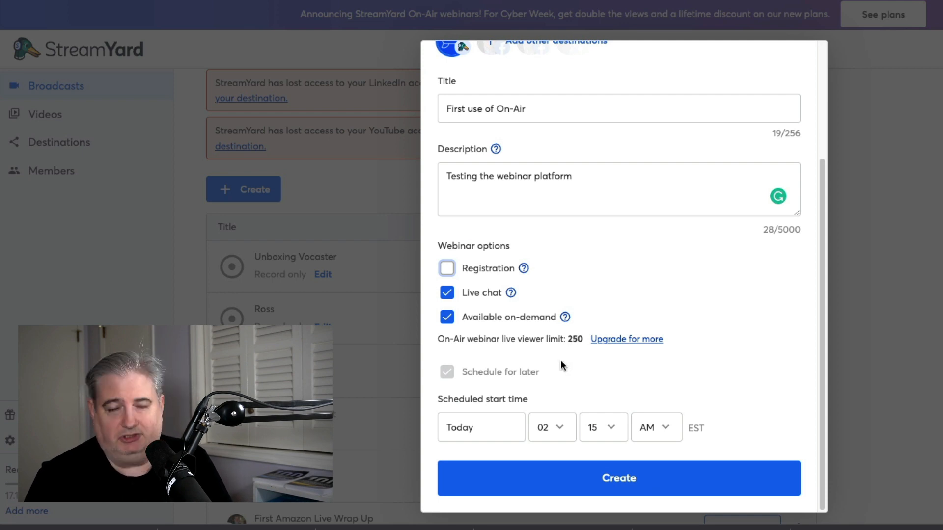
mouse_move(675, 378)
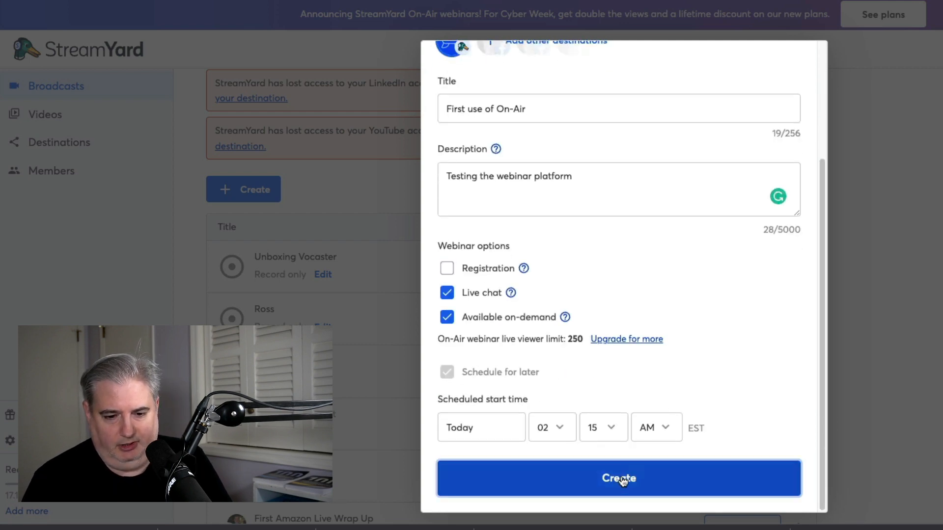
- Create the scheduled webinar and show the actions for its broadcast row
click(619, 479)
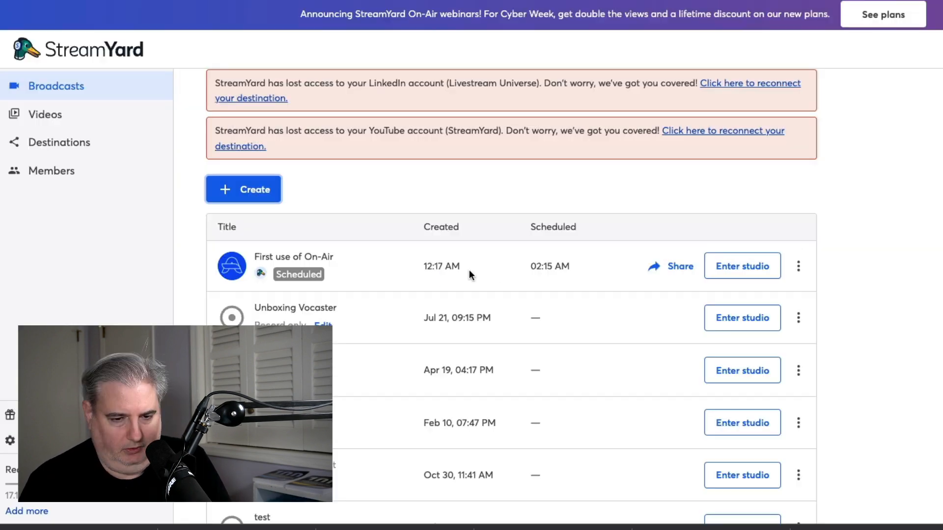
click(798, 265)
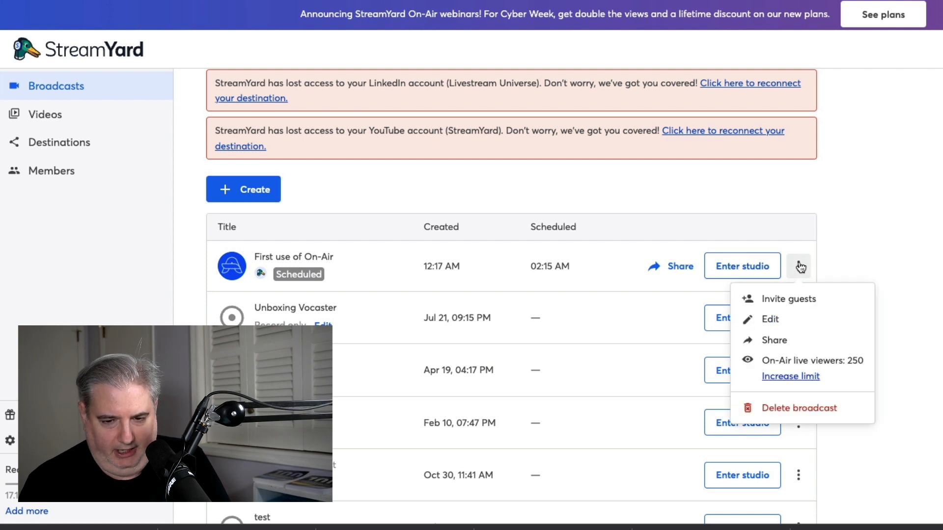
mouse_move(788, 319)
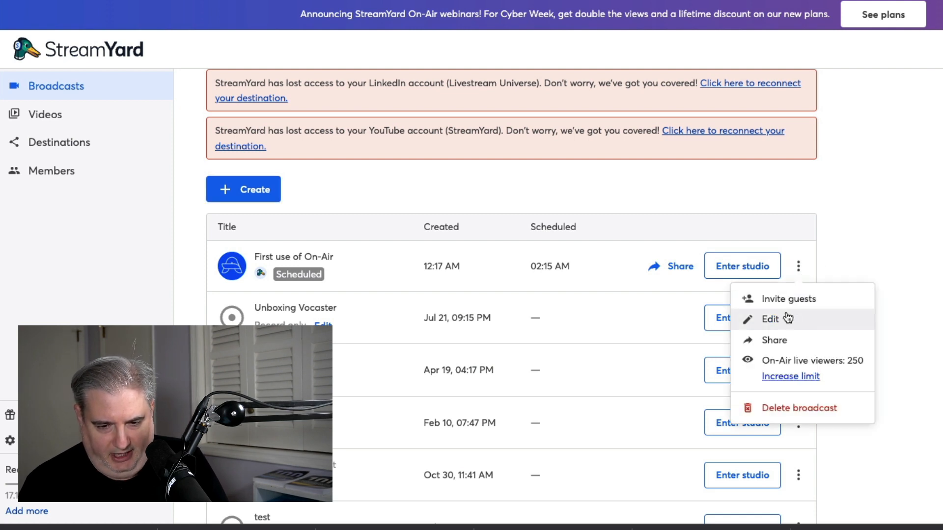
mouse_move(782, 344)
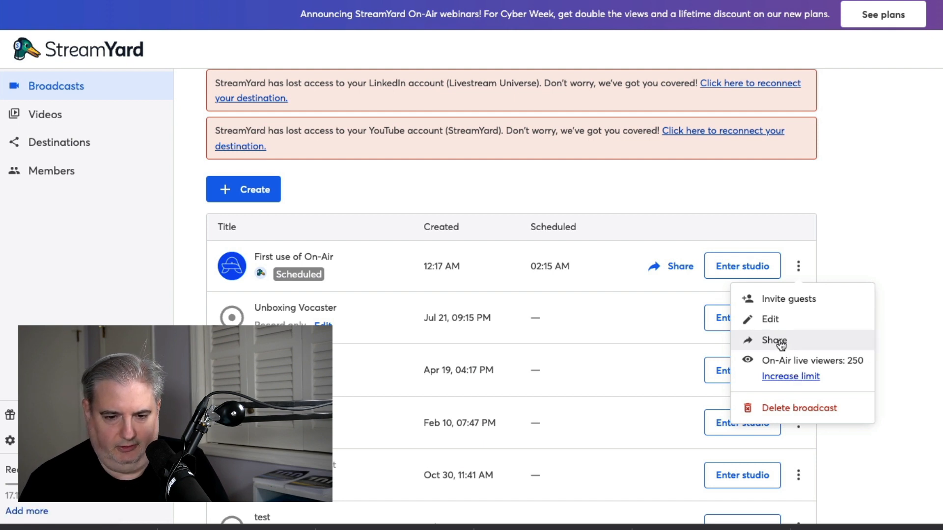
- Share the broadcast, view its embed code, copy the viewer link and close the window
click(774, 340)
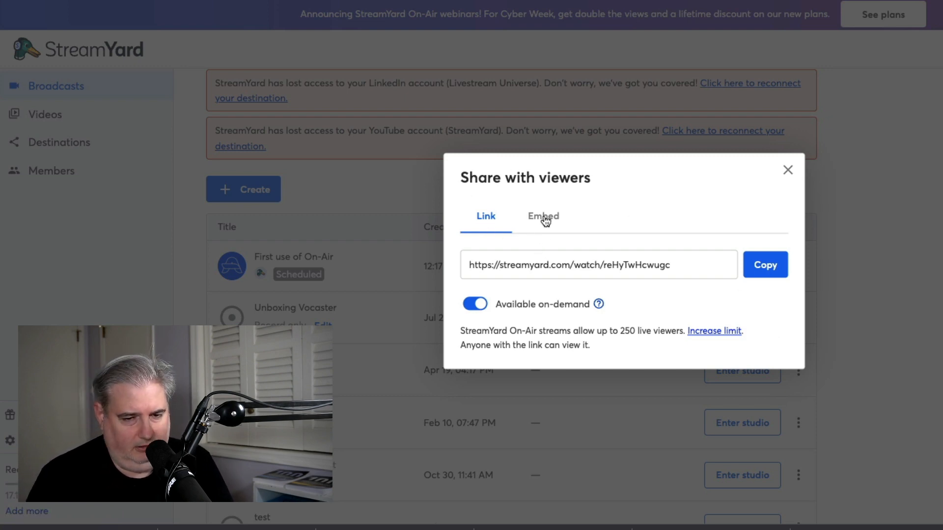
click(543, 216)
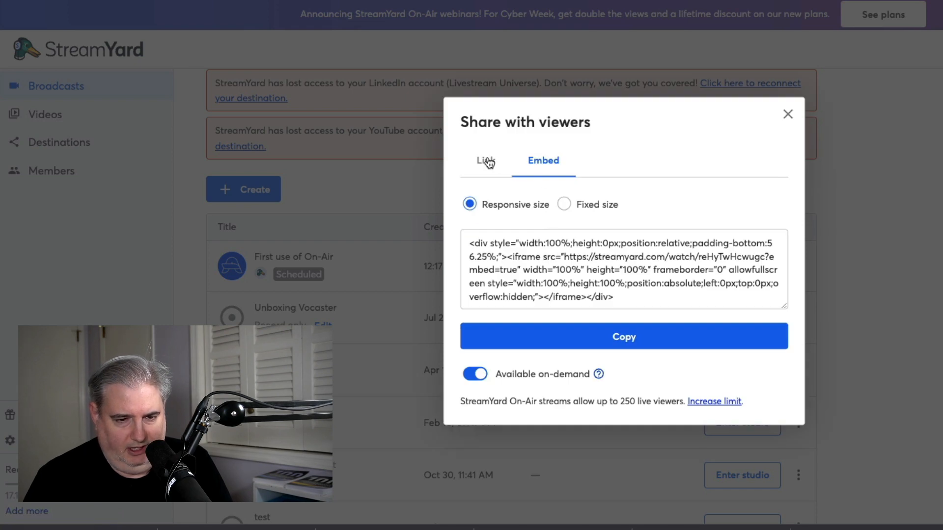
click(485, 161)
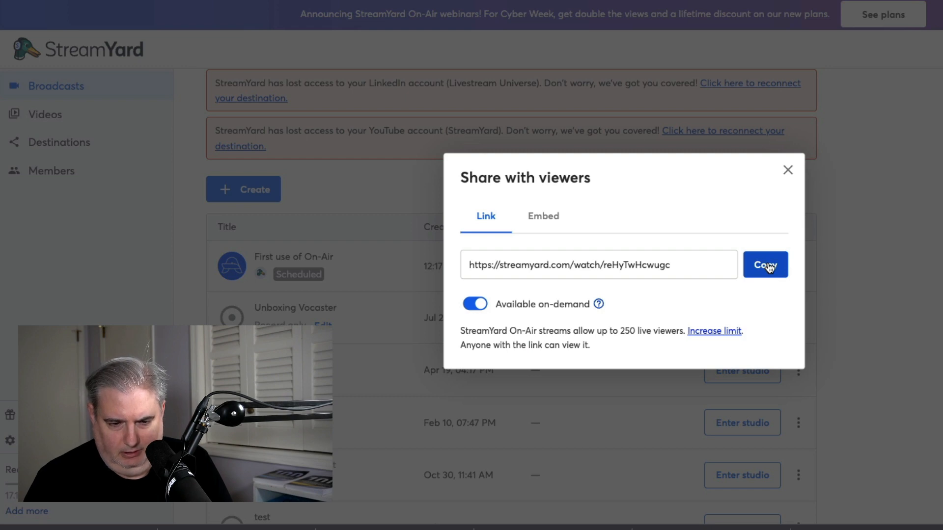
click(766, 265)
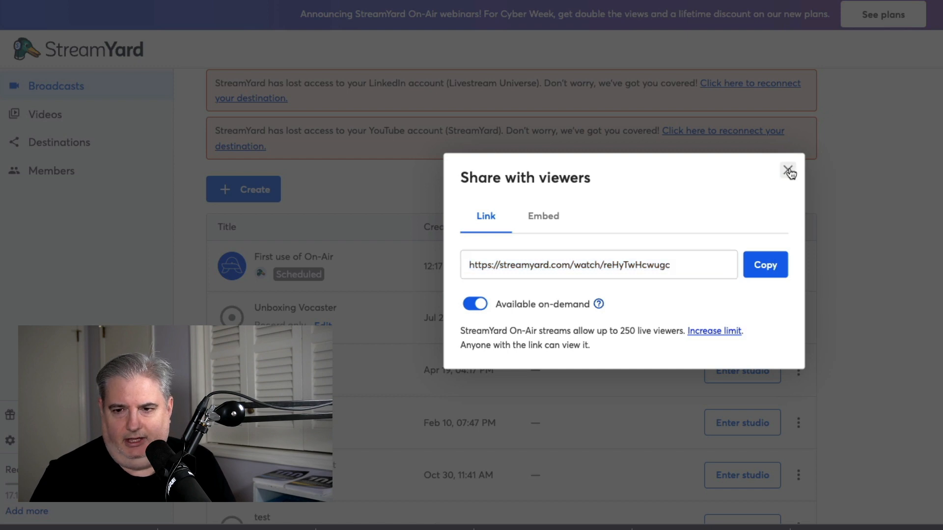
click(788, 172)
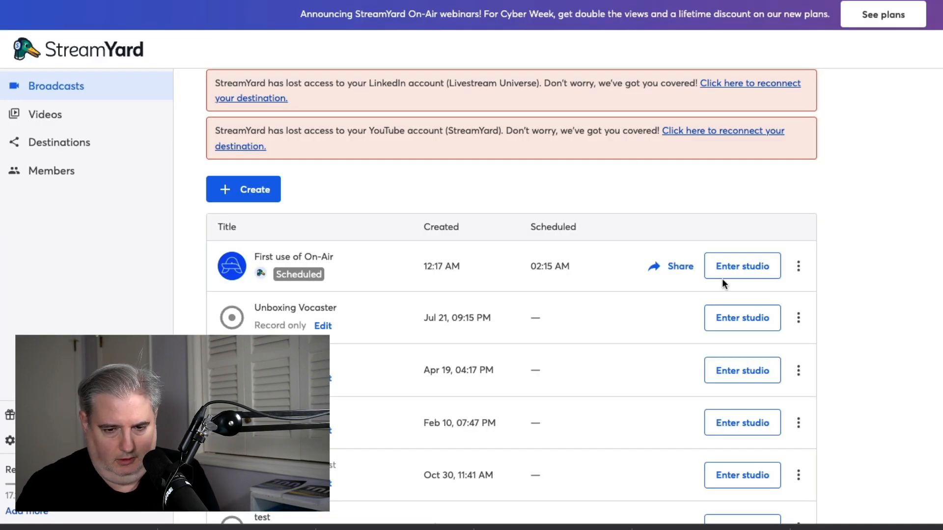
- Enter the 'First use of On-Air' studio and add the host's camera to the stage
click(743, 265)
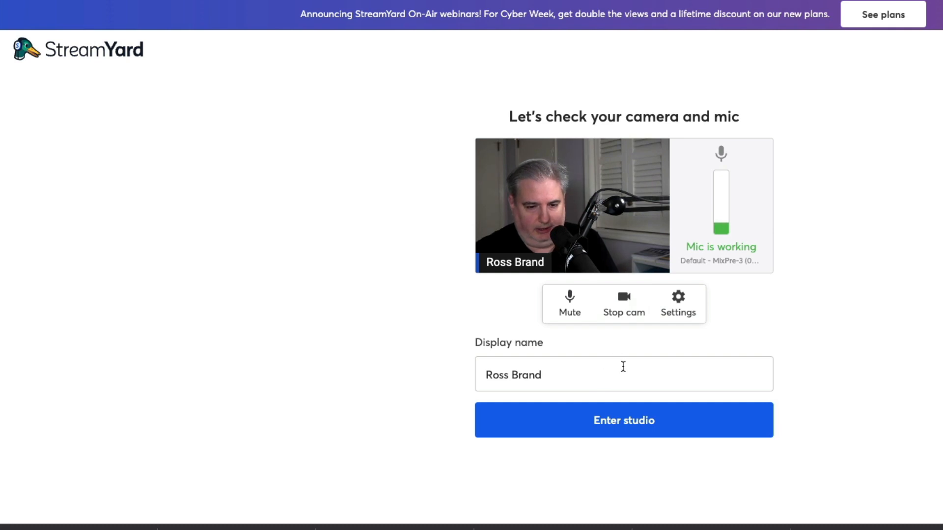
click(624, 420)
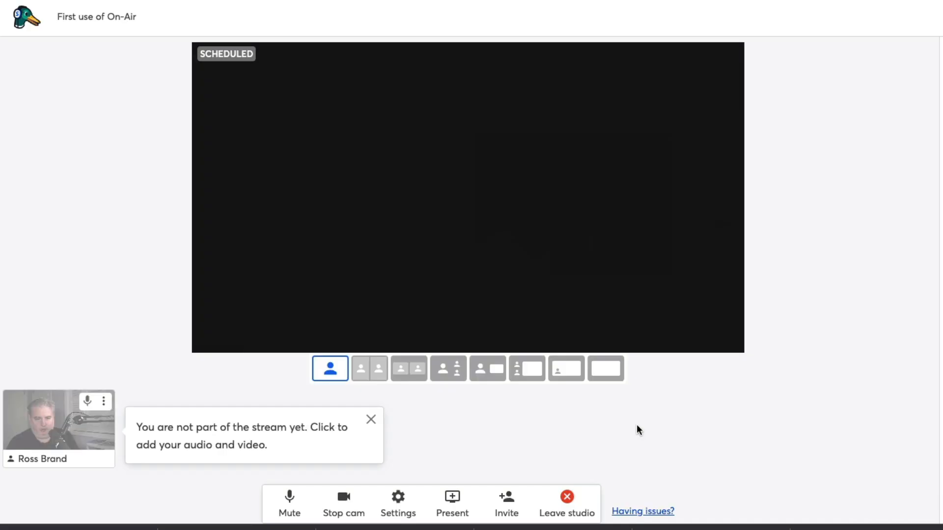
click(58, 428)
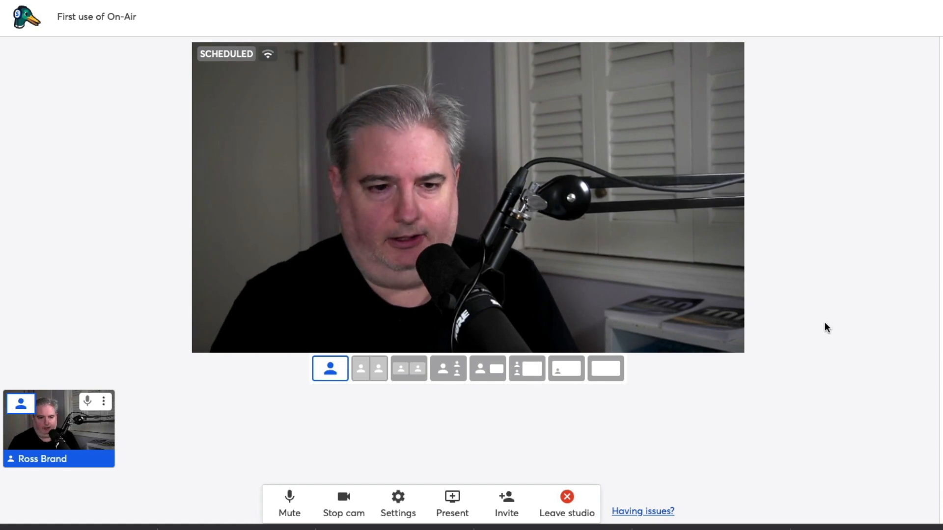
mouse_move(813, 324)
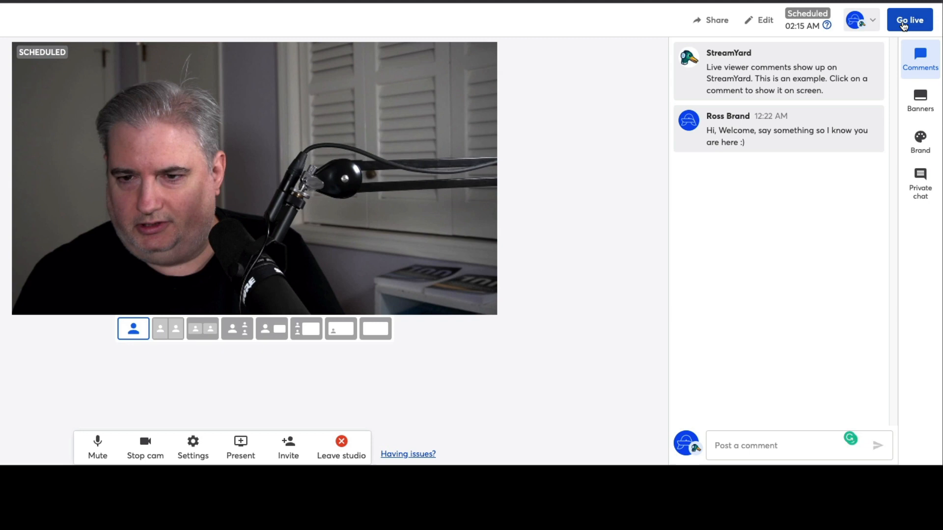
- Go live early with 'First use of On-Air', confirming the Ready to go live prompt
click(910, 20)
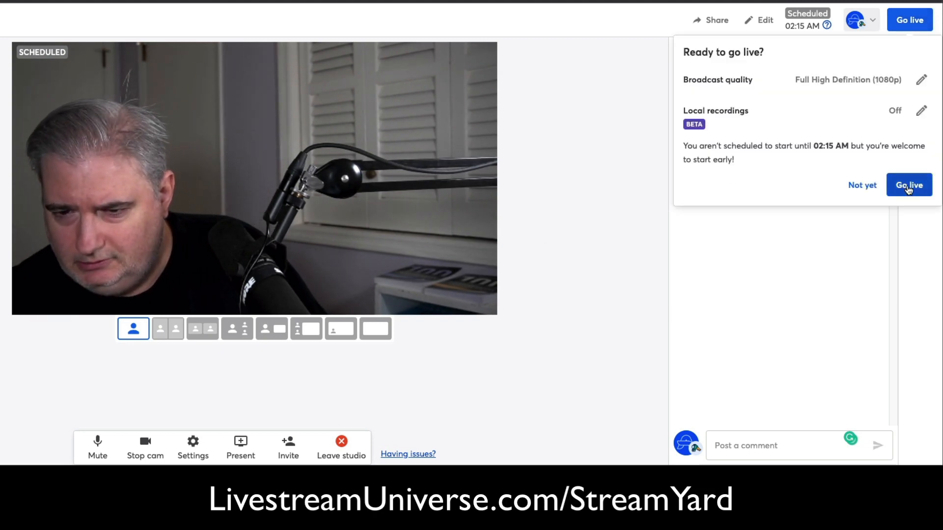
click(908, 185)
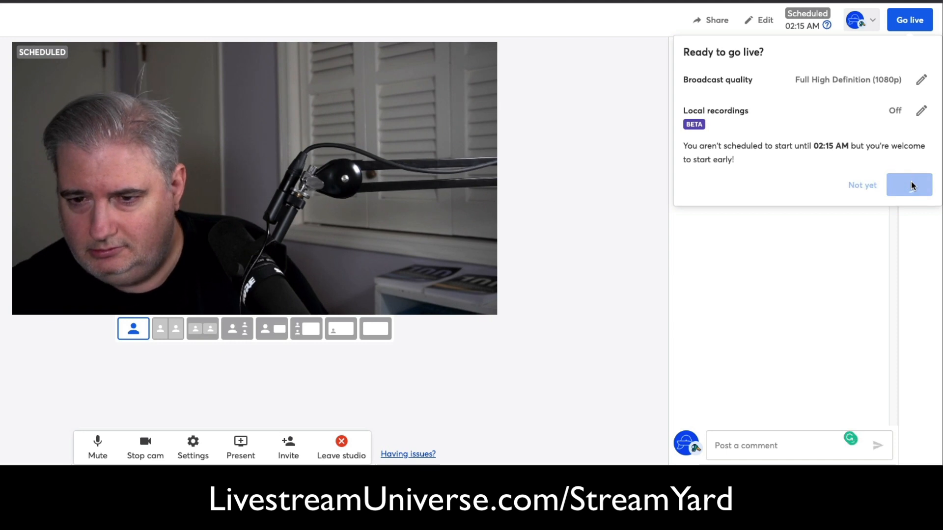
click(910, 184)
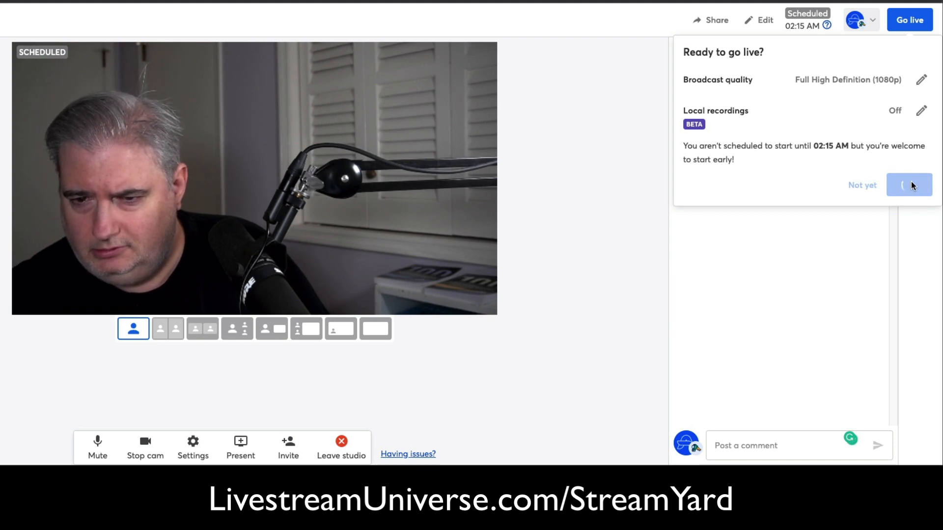
click(910, 185)
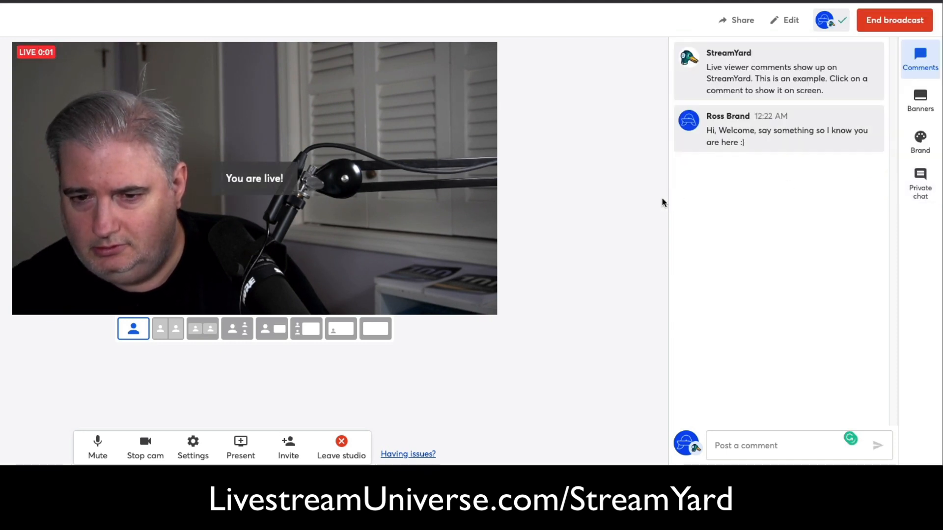
mouse_move(589, 226)
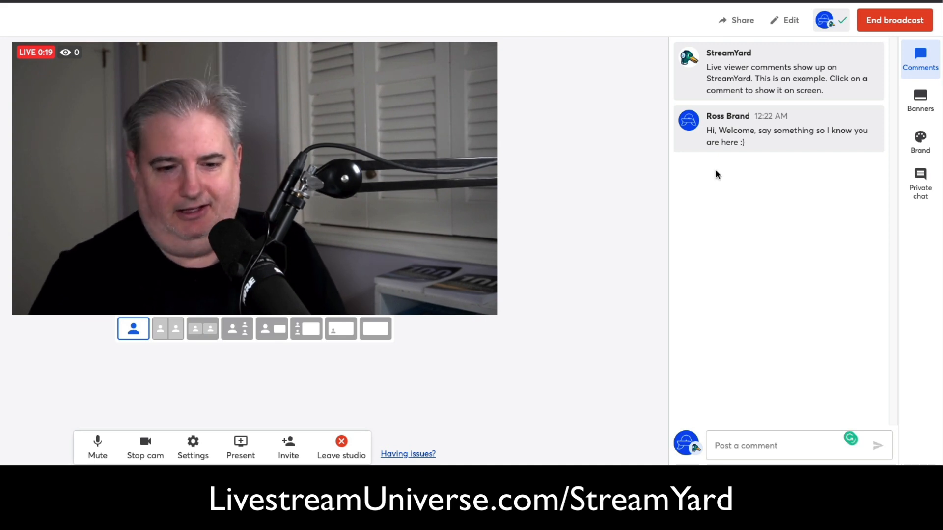
mouse_move(687, 255)
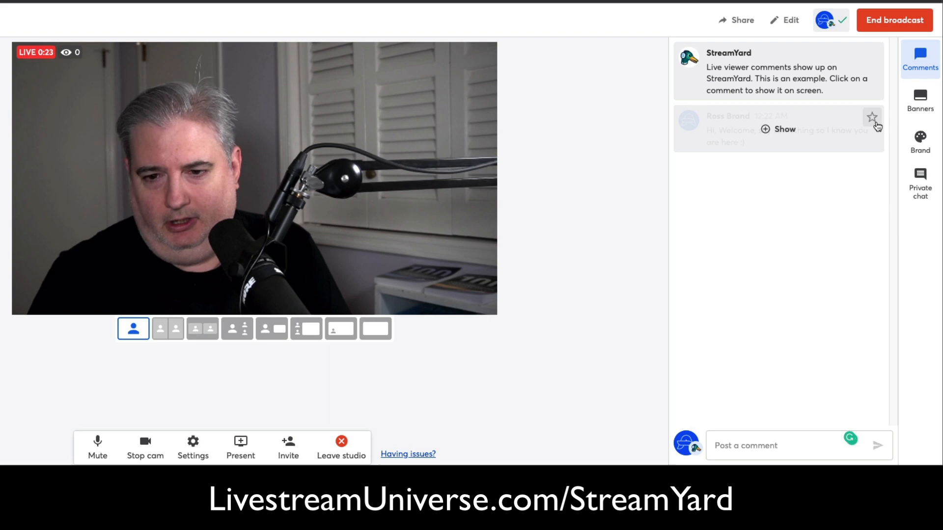
click(779, 130)
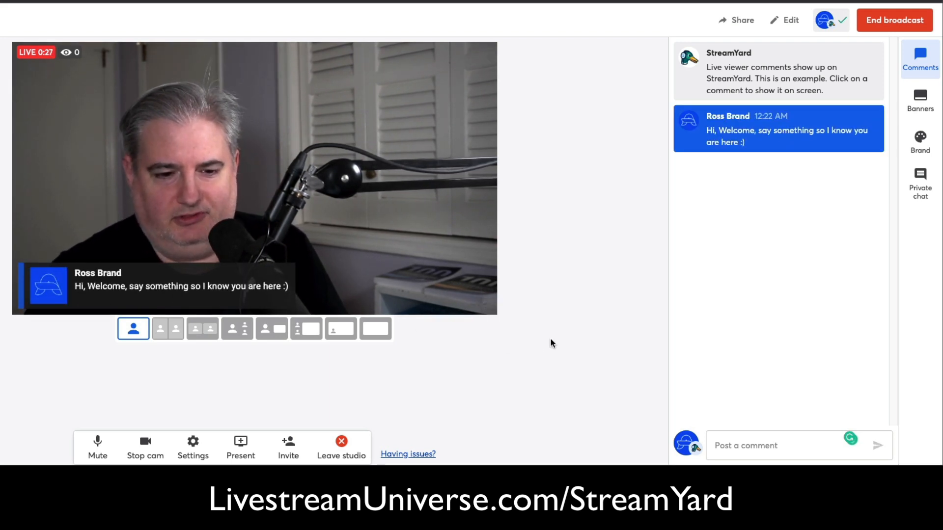
mouse_move(786, 132)
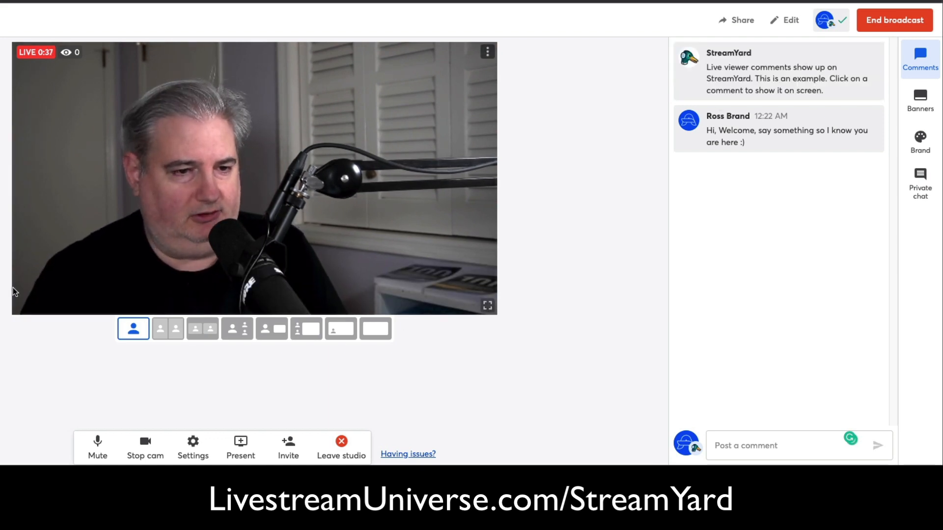
mouse_move(89, 59)
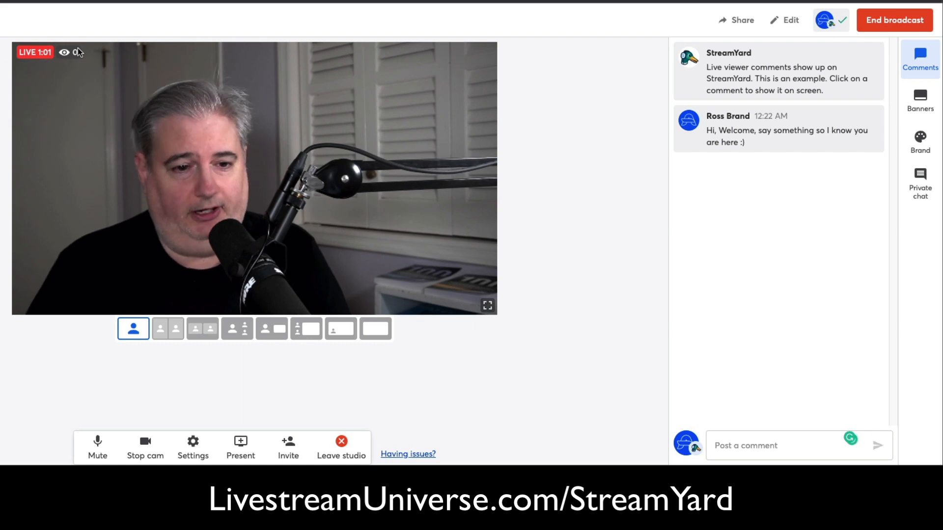
click(65, 52)
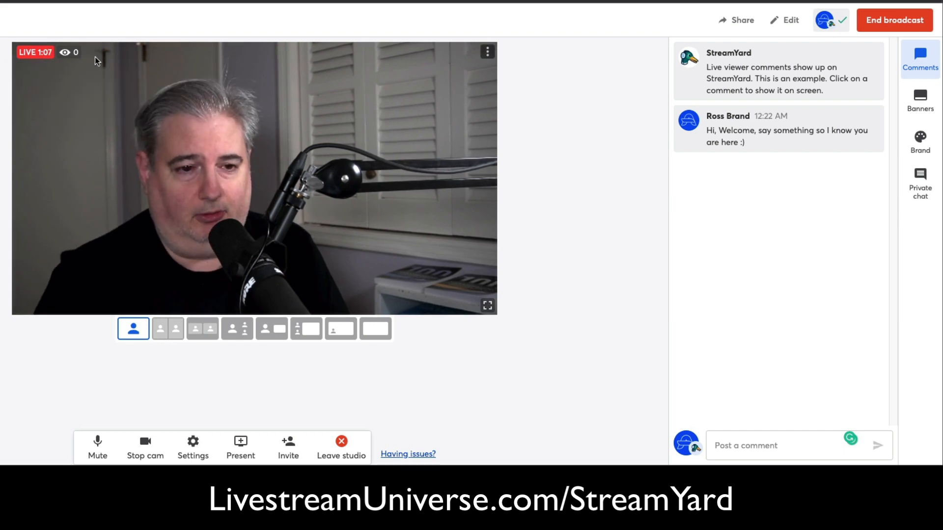
mouse_move(542, 169)
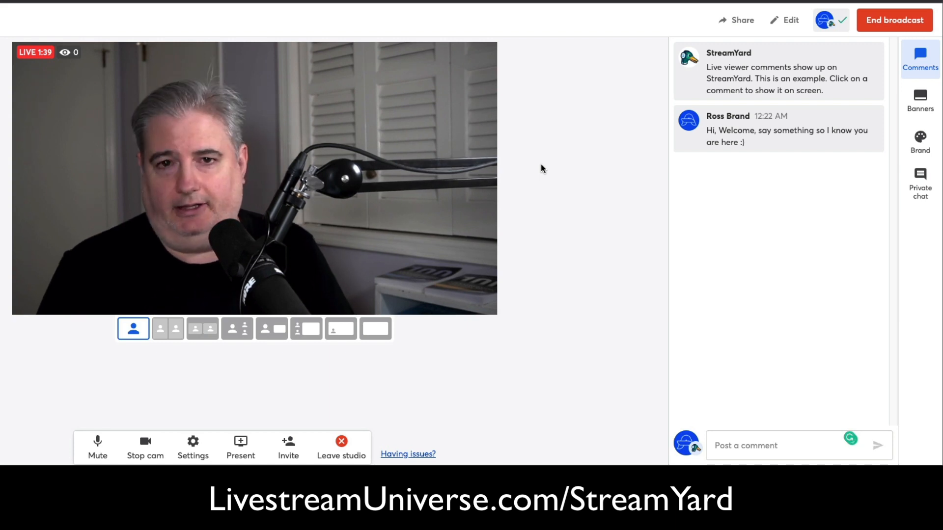
mouse_move(587, 163)
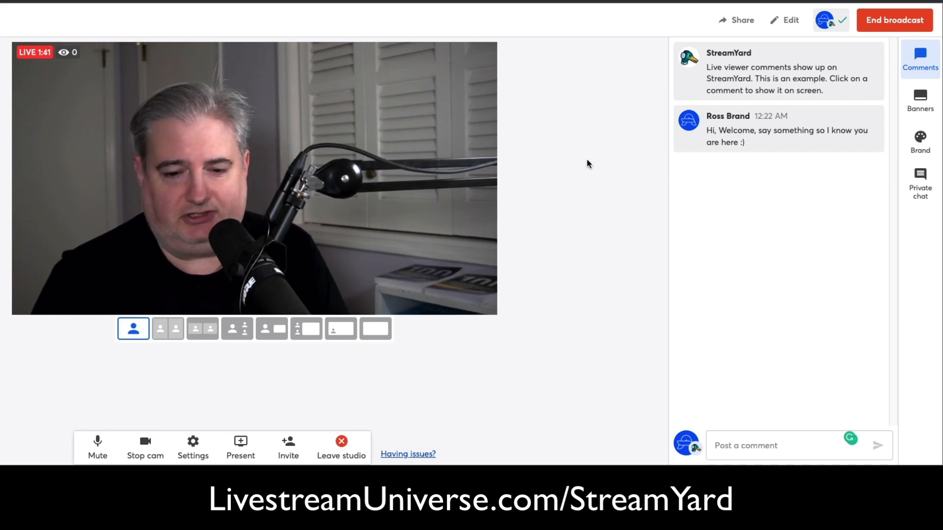
mouse_move(486, 361)
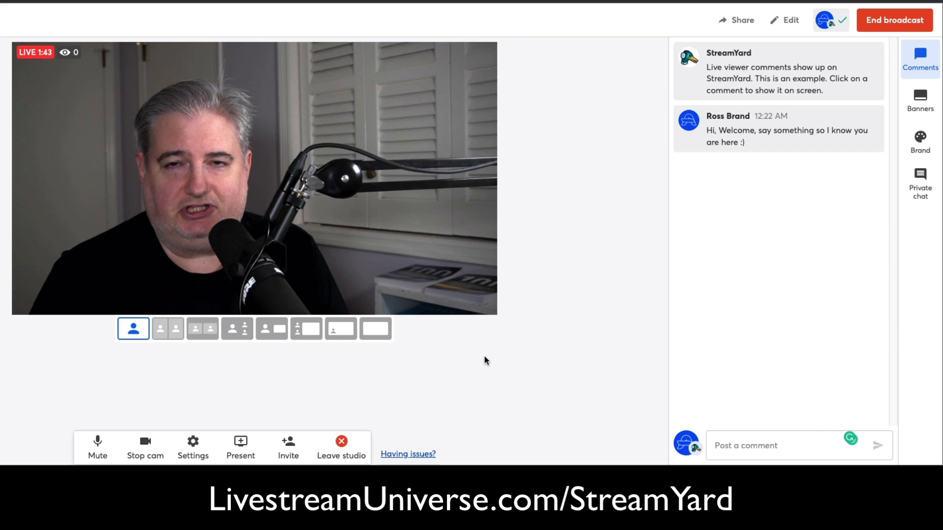
mouse_move(873, 240)
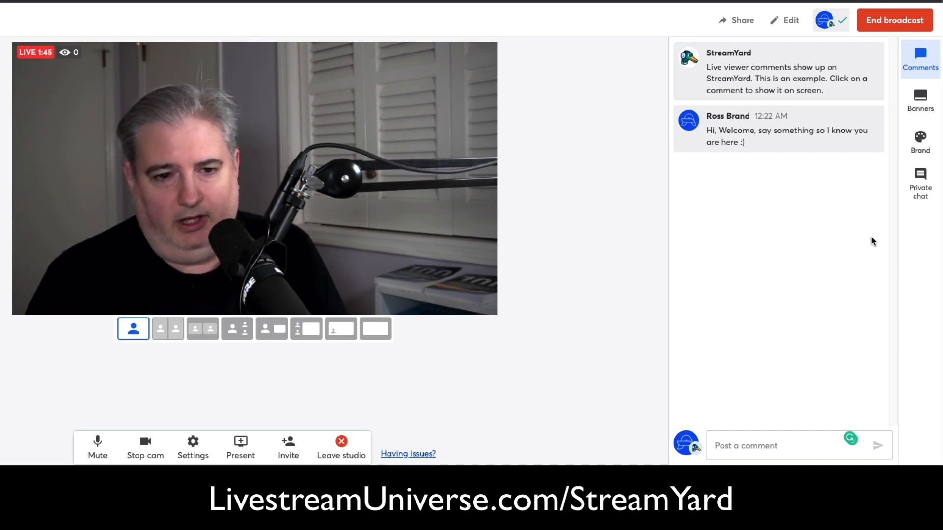
mouse_move(609, 254)
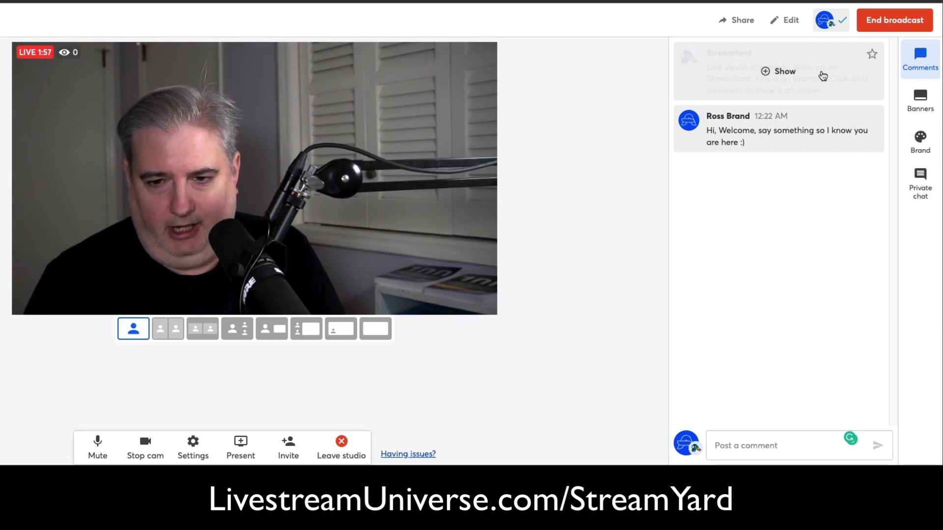
- Browse the banner folders, view the Livestream Universe banners, then show Brand 1 settings
click(920, 96)
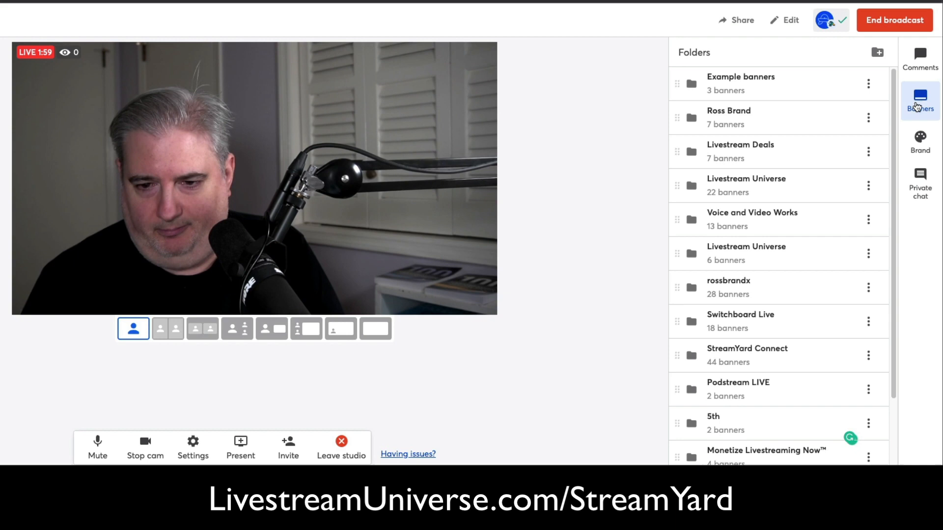
scroll(down, 3)
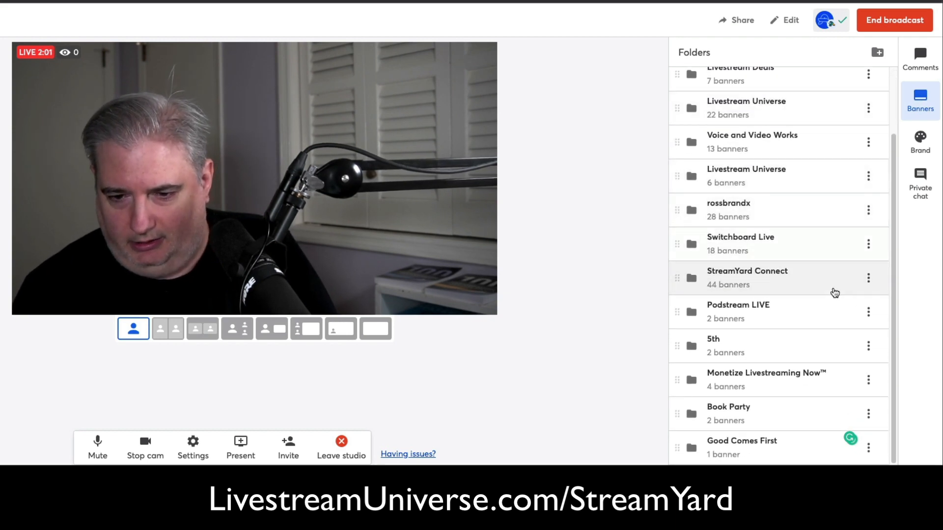
click(869, 278)
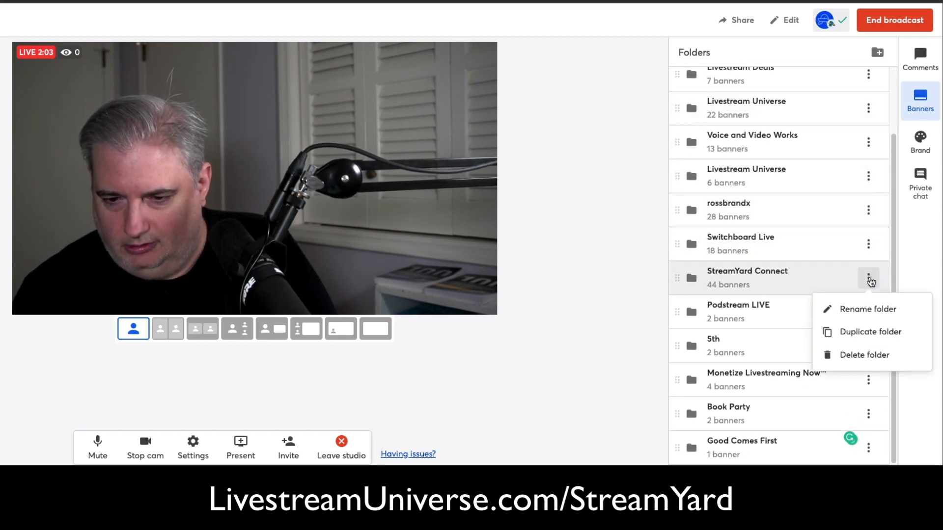
click(787, 300)
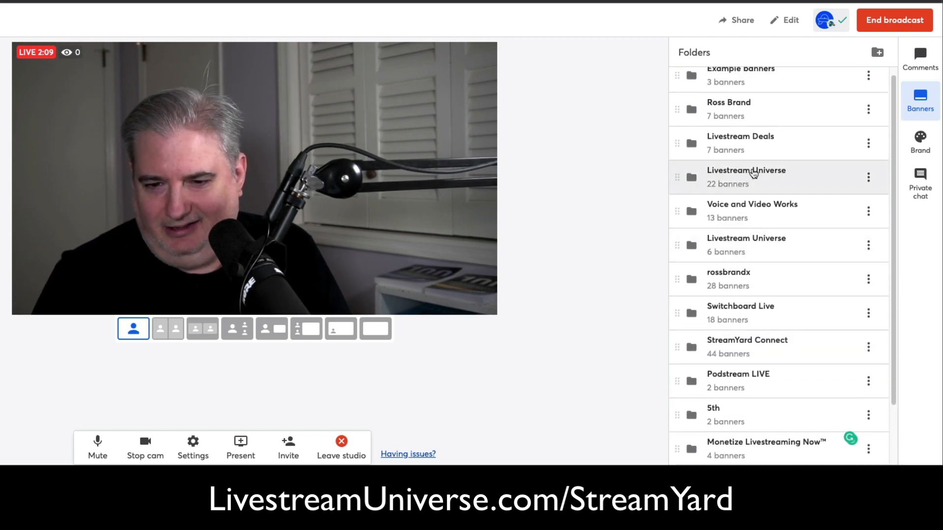
click(753, 175)
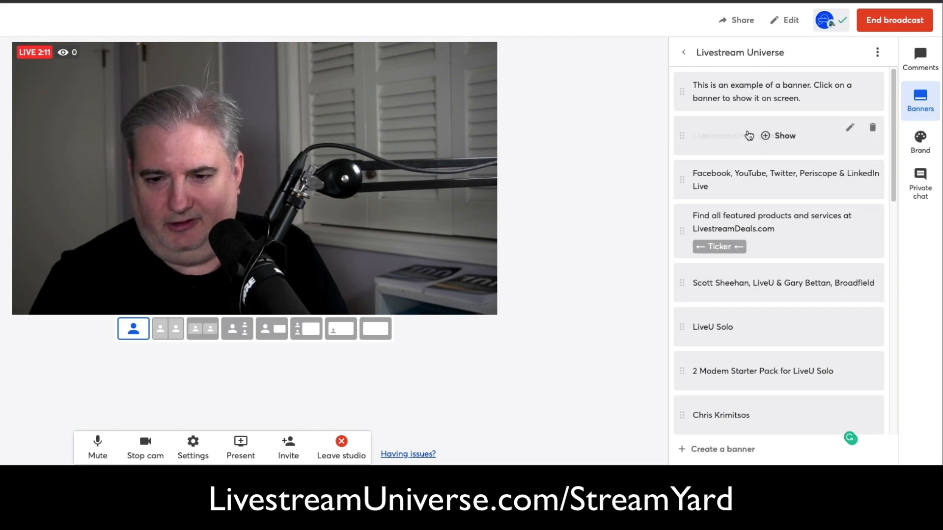
click(778, 136)
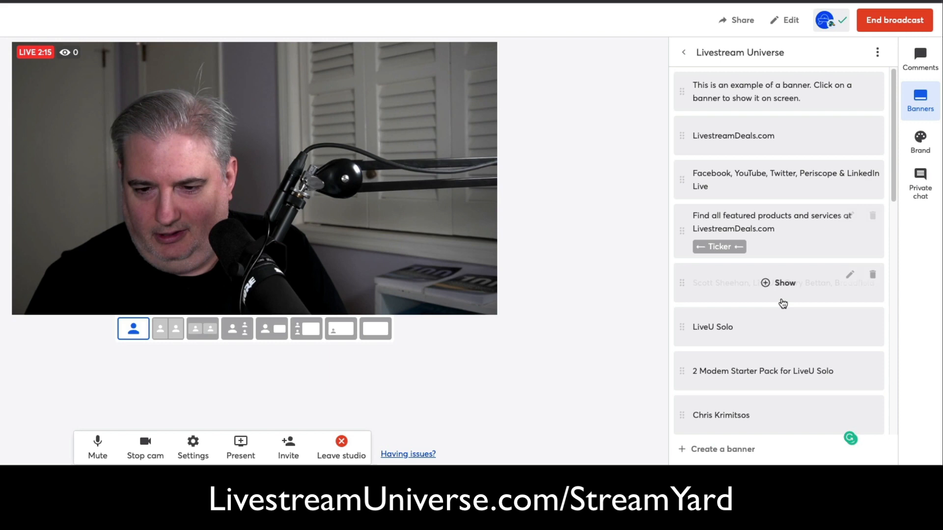
scroll(down, 3)
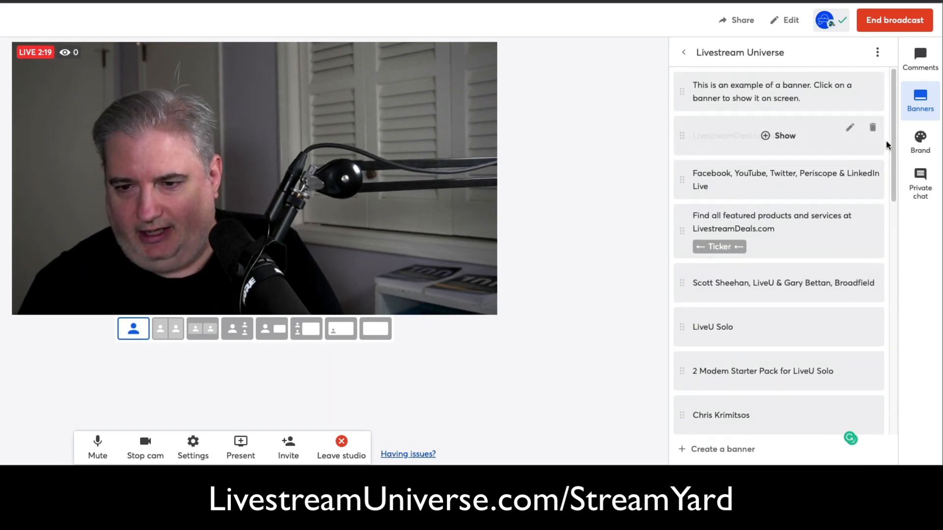
click(919, 137)
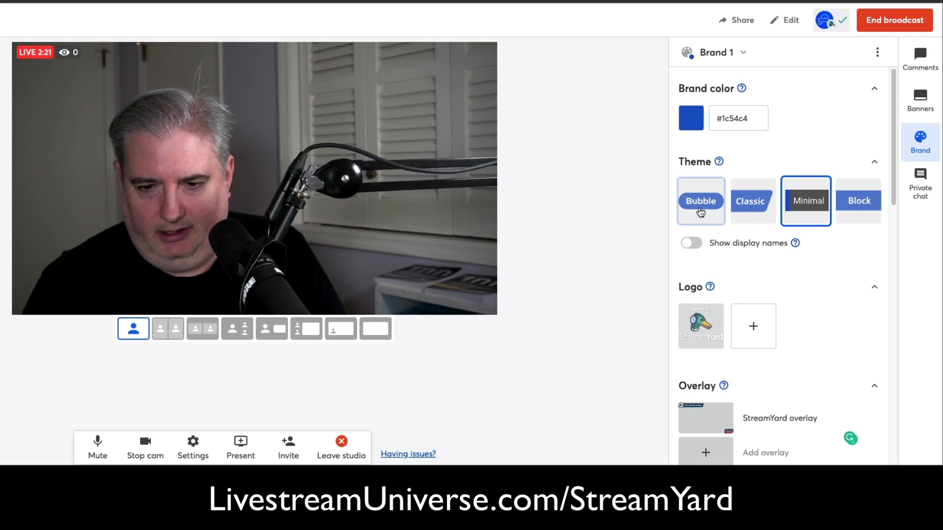
- Show display names on video, trying Classic and Block before settling on Bubble
click(692, 244)
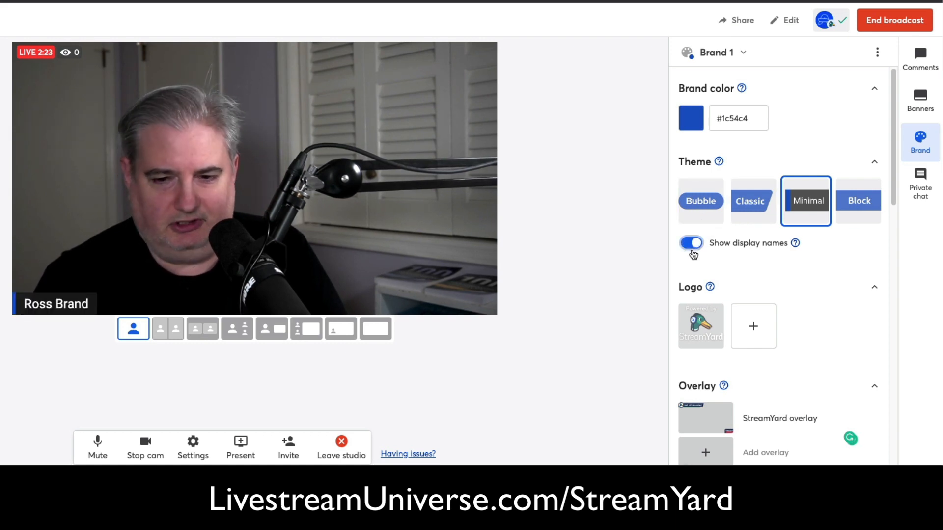
click(702, 200)
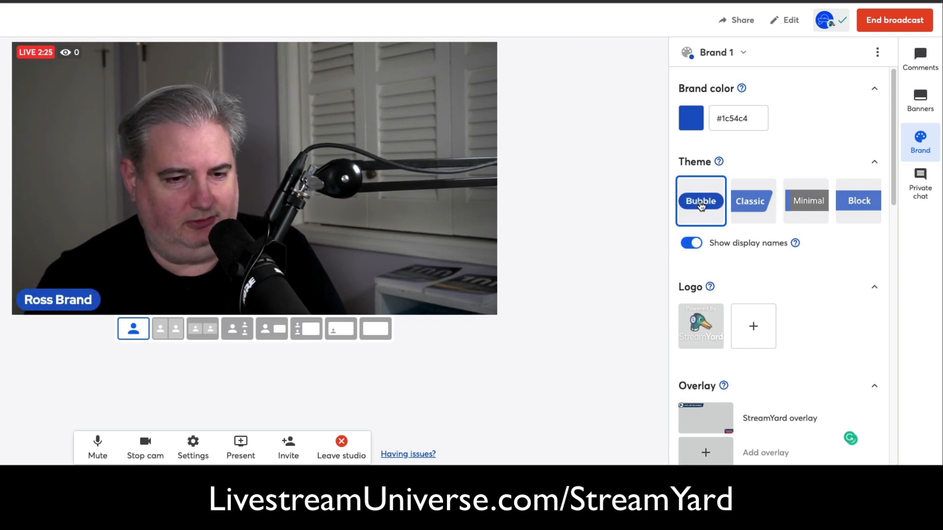
click(754, 201)
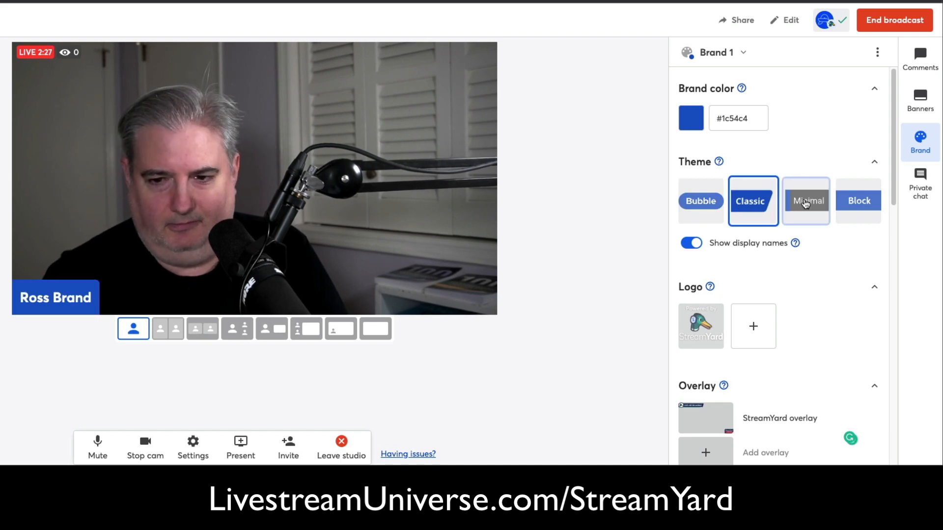
click(859, 200)
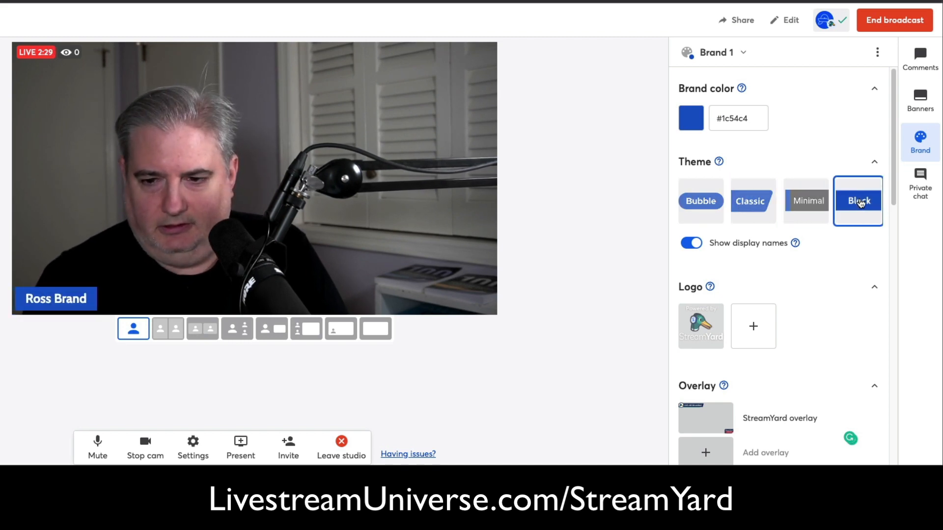
click(701, 200)
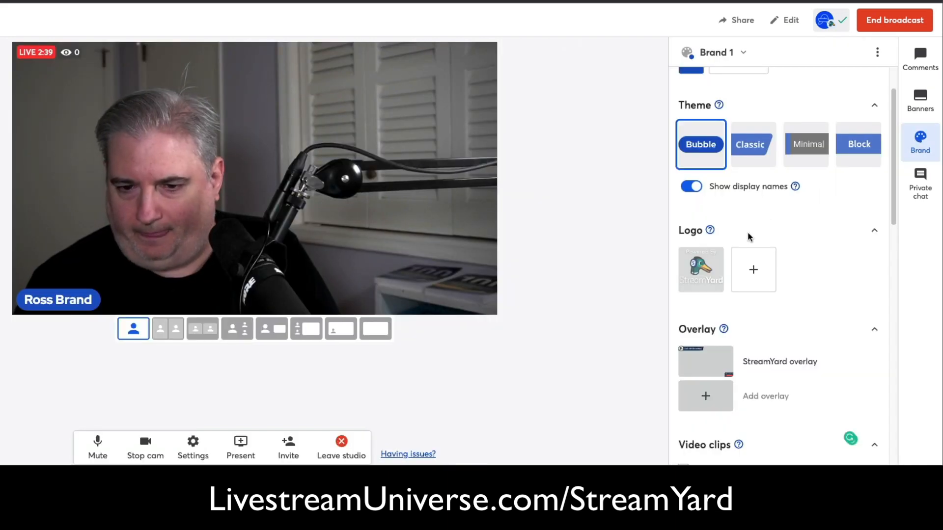
- Preview the Daydreaming background music track and stop it again
click(702, 269)
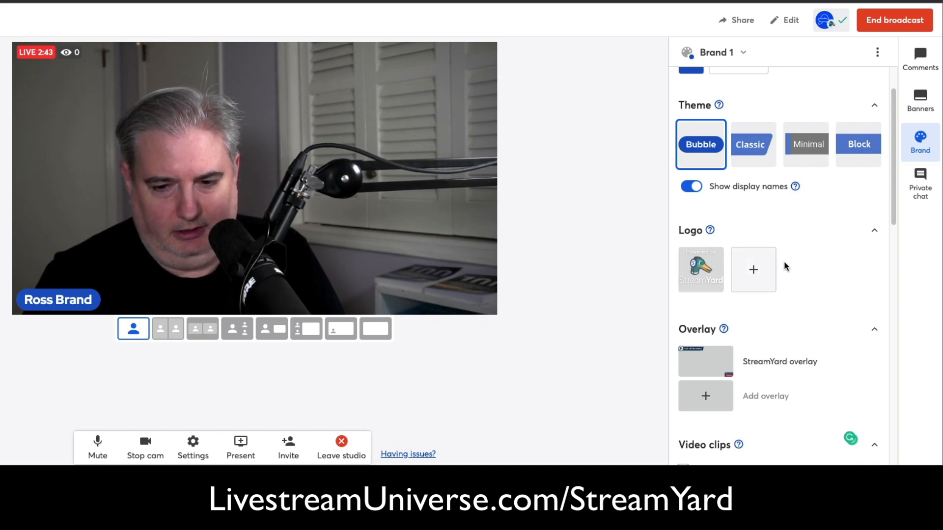
scroll(down, 3)
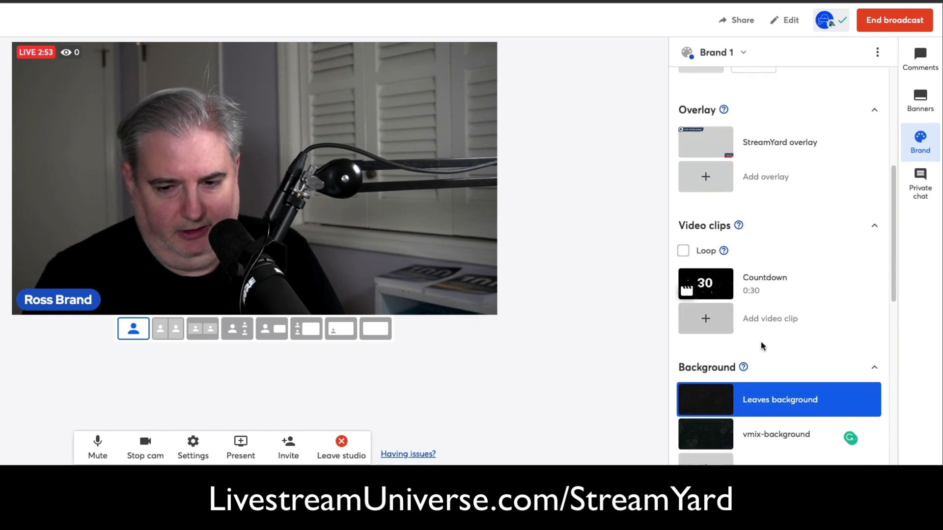
scroll(down, 3)
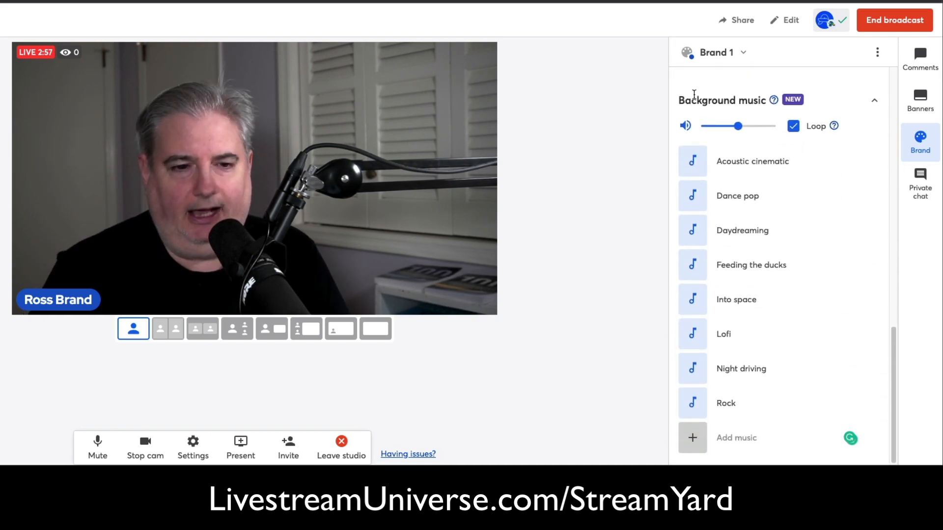
mouse_move(717, 254)
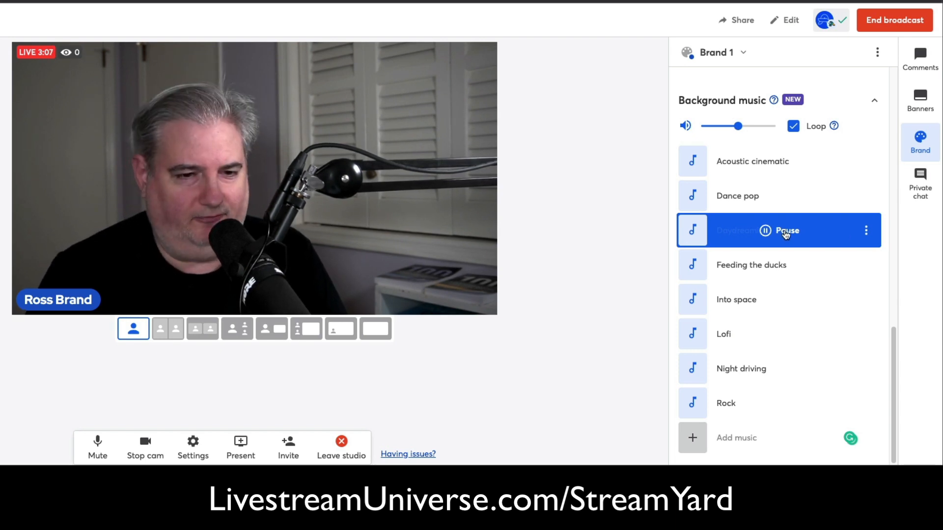
click(764, 230)
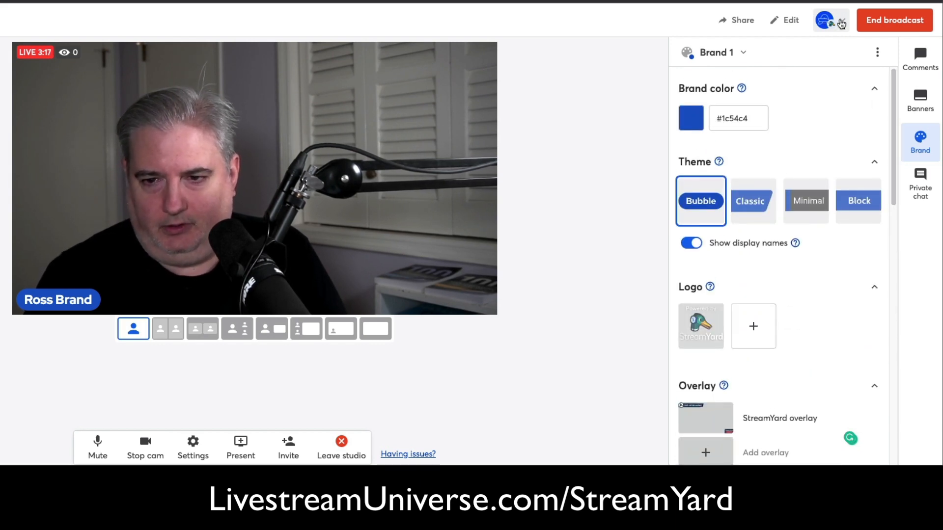
- Edit the live broadcast and add the Livestream Universe Facebook page as a destination
click(827, 20)
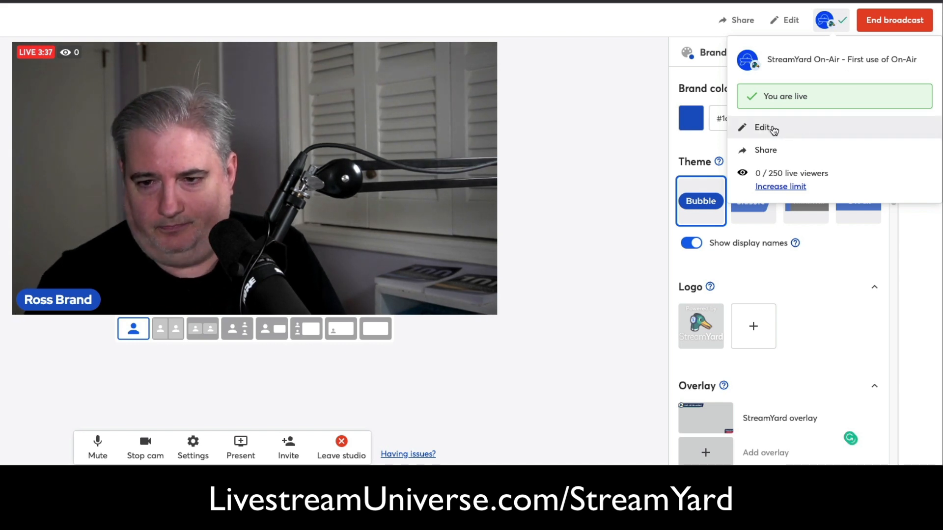
click(764, 127)
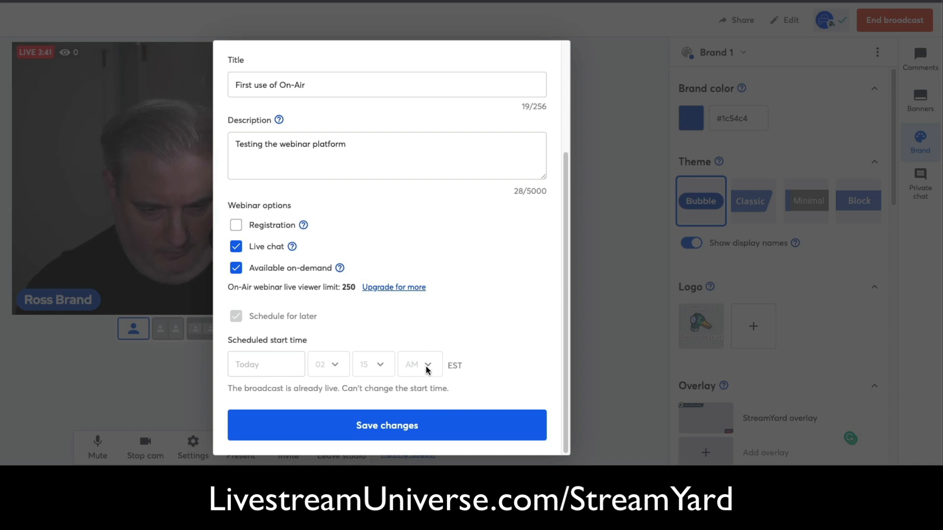
mouse_move(458, 376)
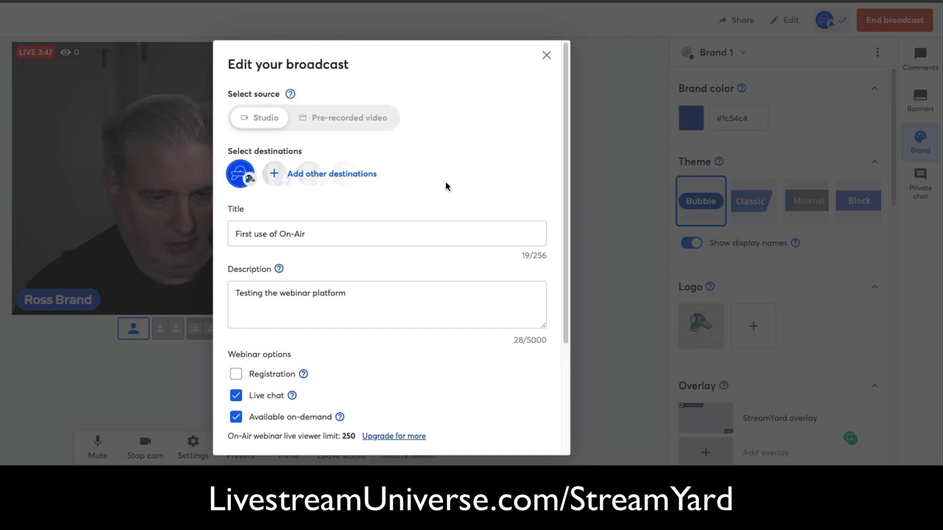
click(334, 174)
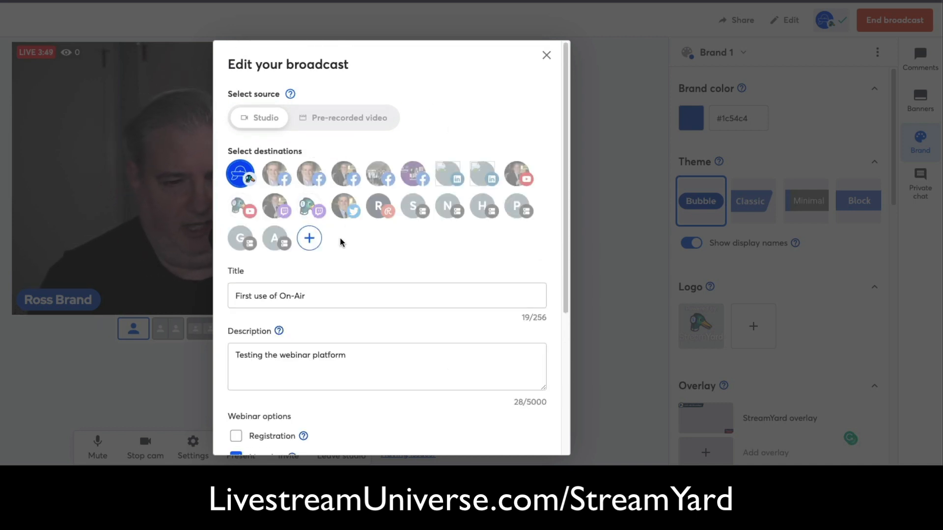
mouse_move(351, 183)
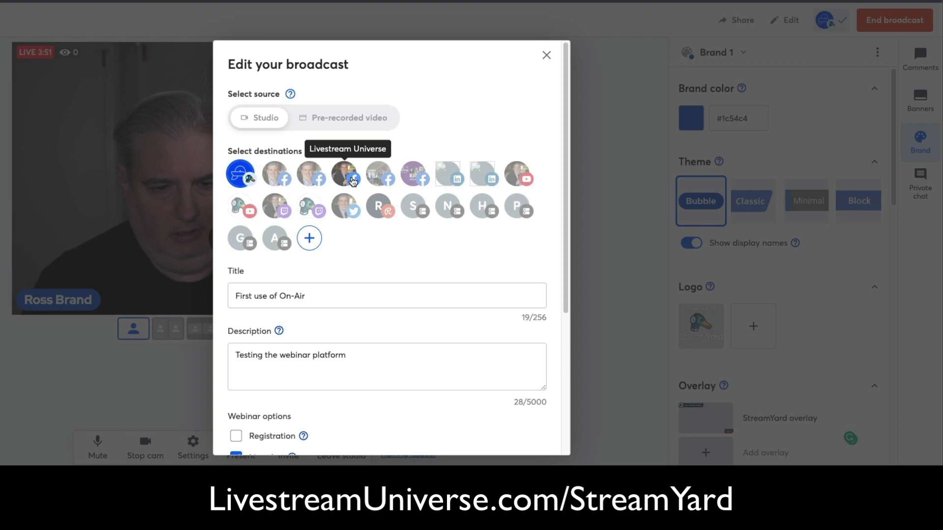
click(345, 173)
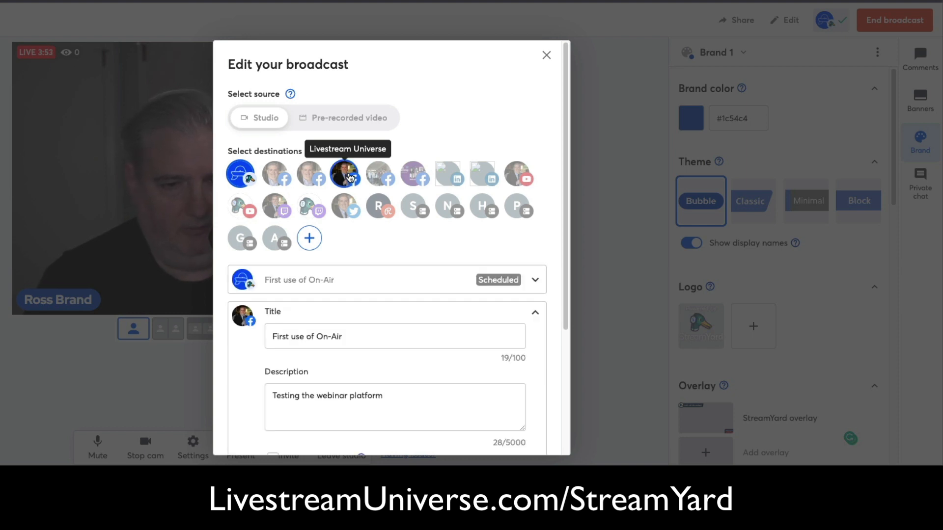
- Save the broadcast with title 'First use of On-Air' and its description
scroll(down, 3)
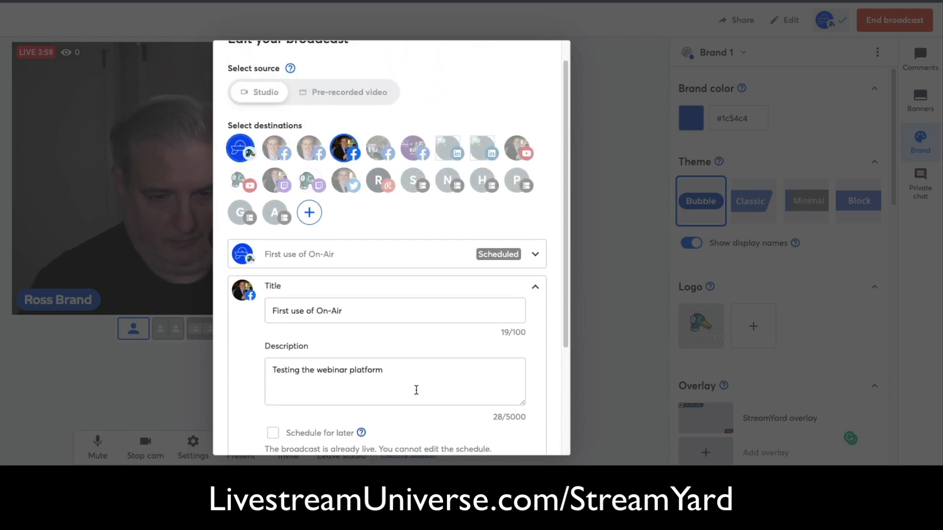
scroll(down, 3)
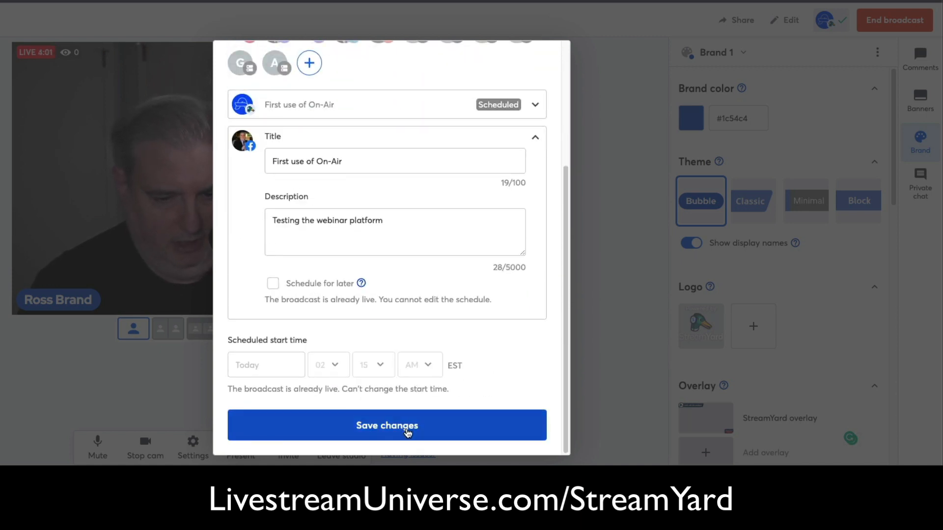
click(387, 425)
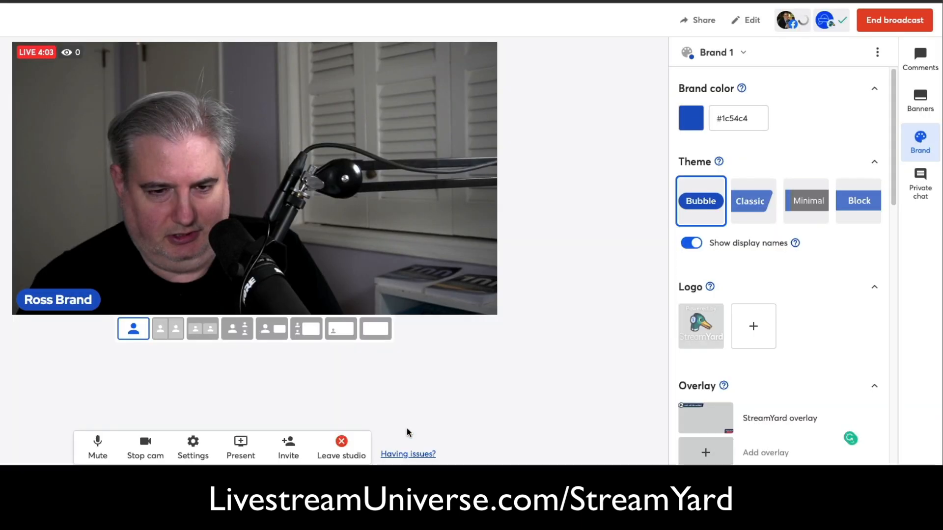
mouse_move(597, 328)
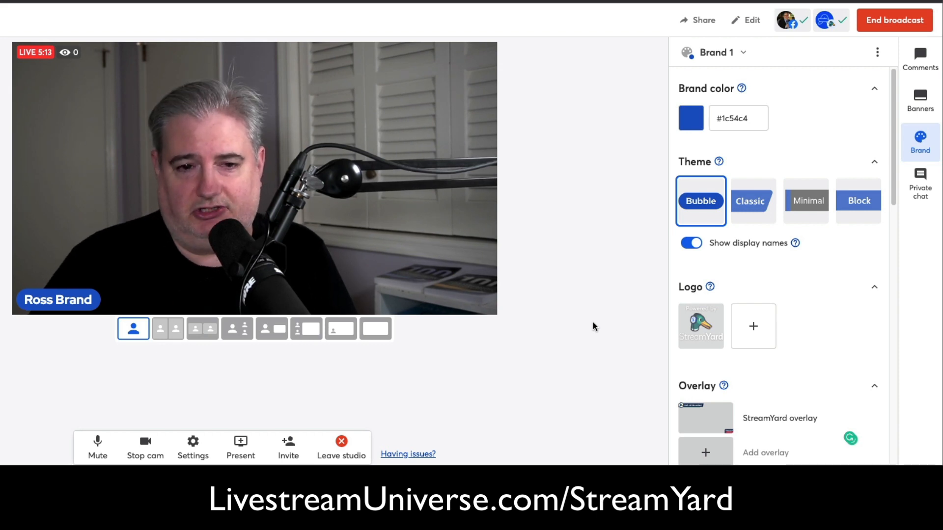
mouse_move(129, 51)
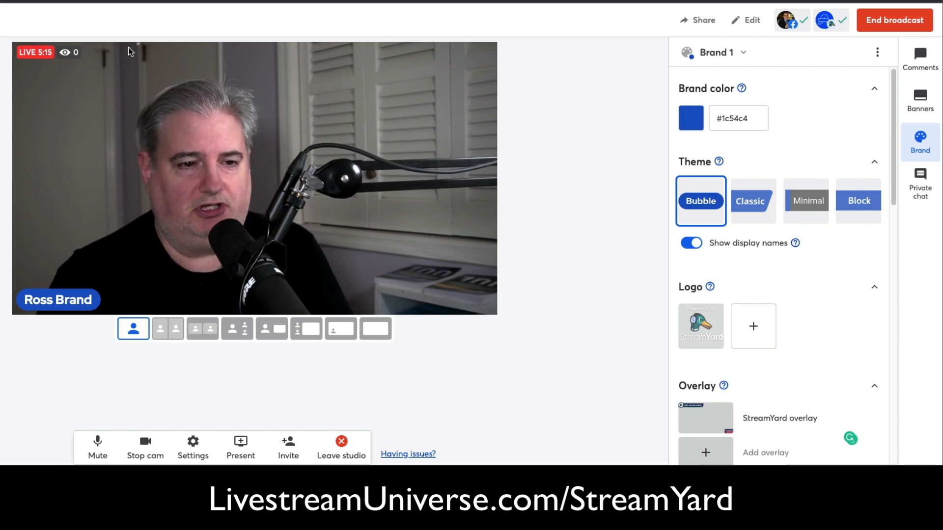
- Check live viewer counts per destination and reopen the Comments panel
click(66, 52)
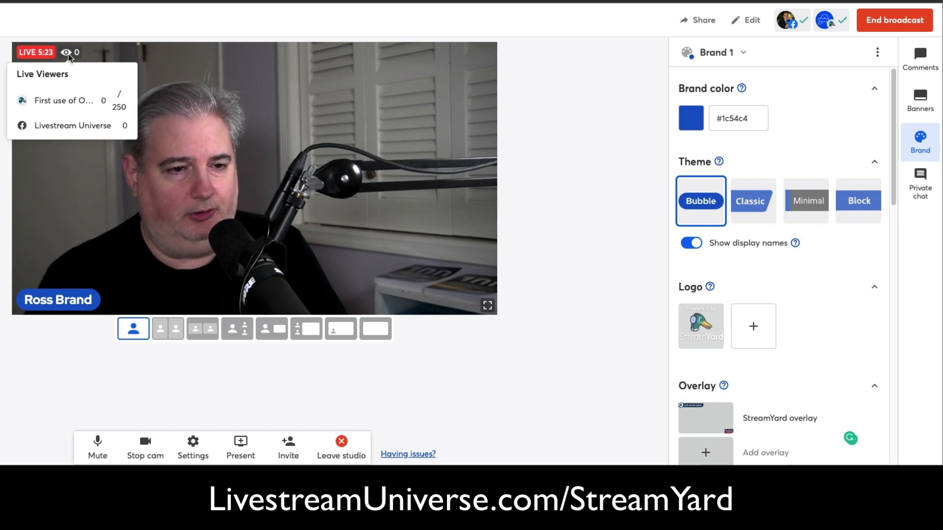
click(69, 52)
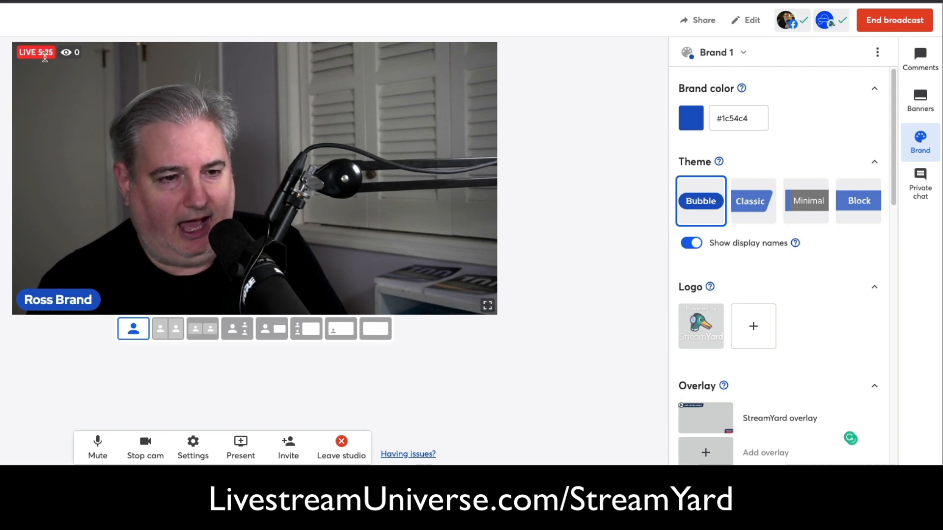
click(66, 52)
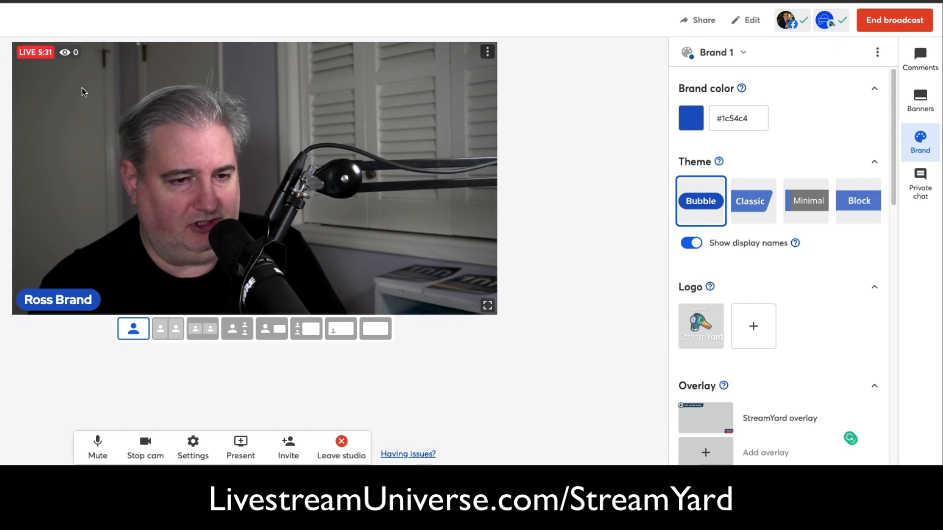
click(67, 52)
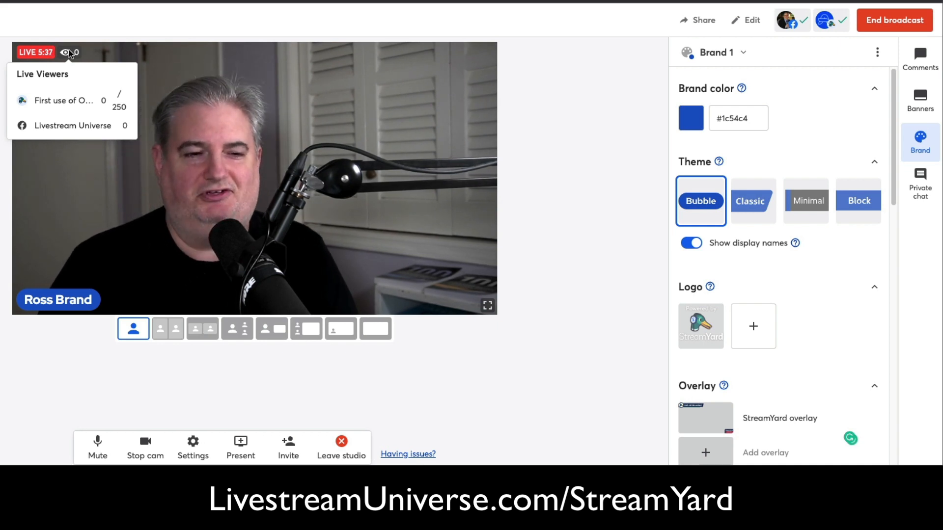
click(580, 216)
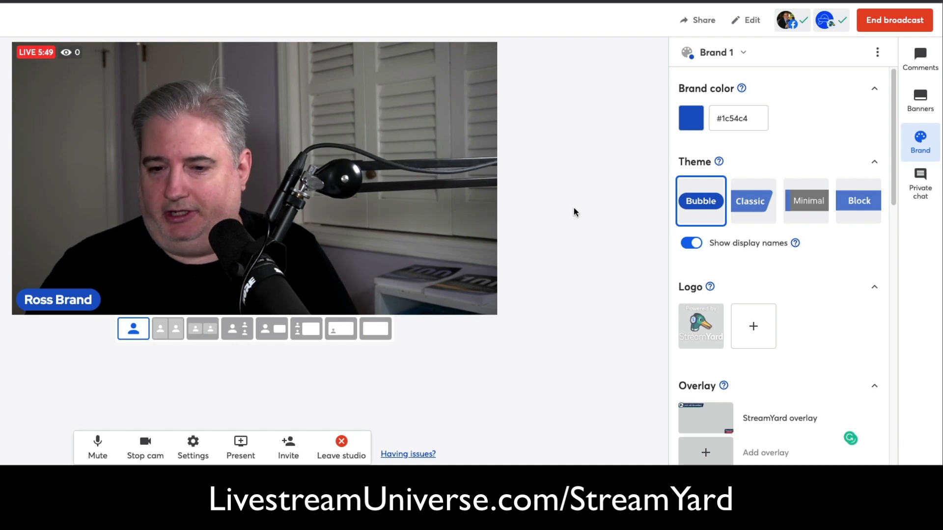
mouse_move(626, 183)
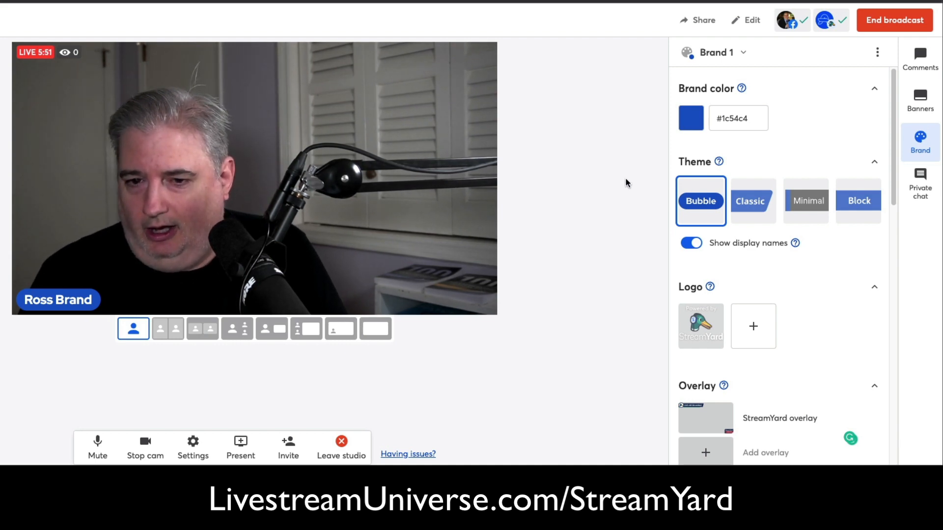
click(920, 54)
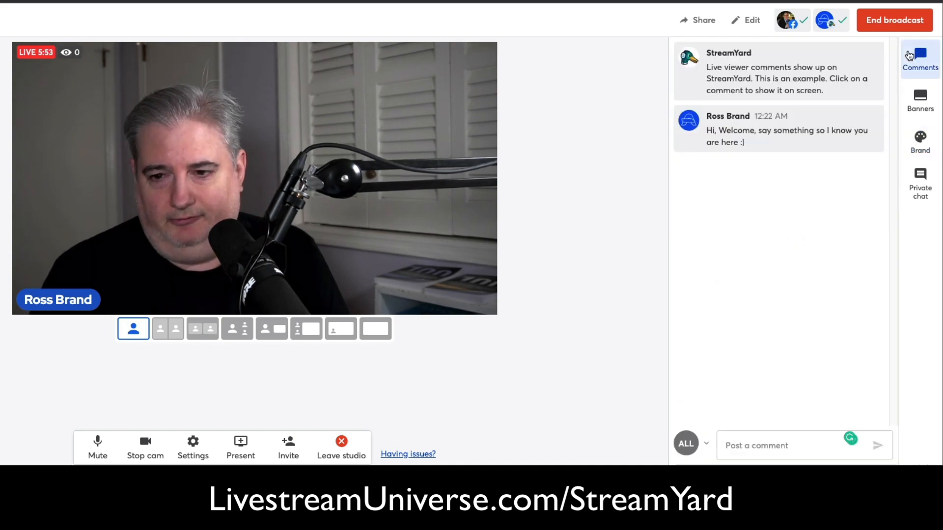
mouse_move(613, 193)
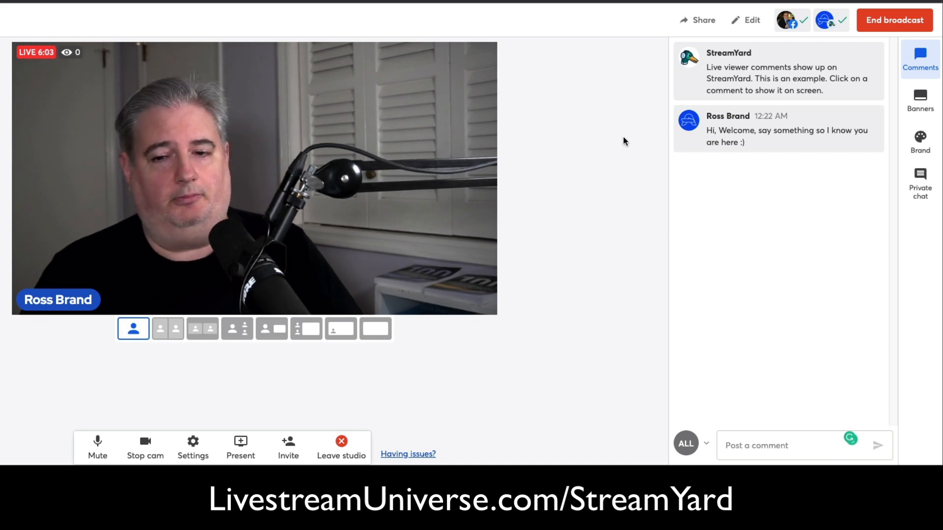
mouse_move(696, 129)
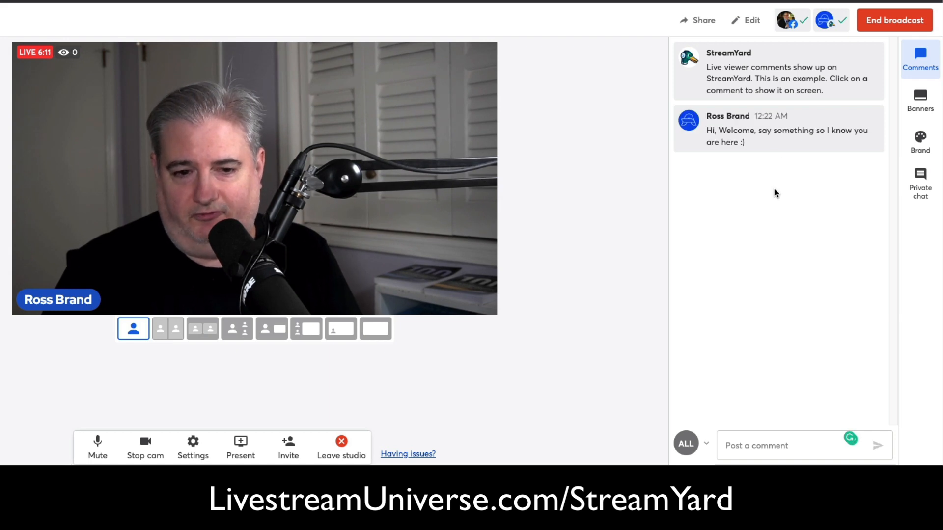
mouse_move(772, 131)
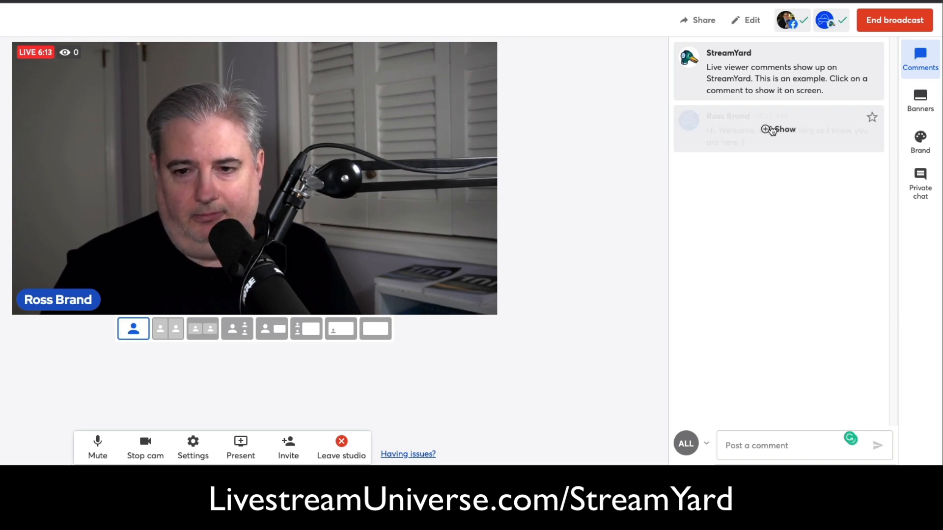
click(778, 130)
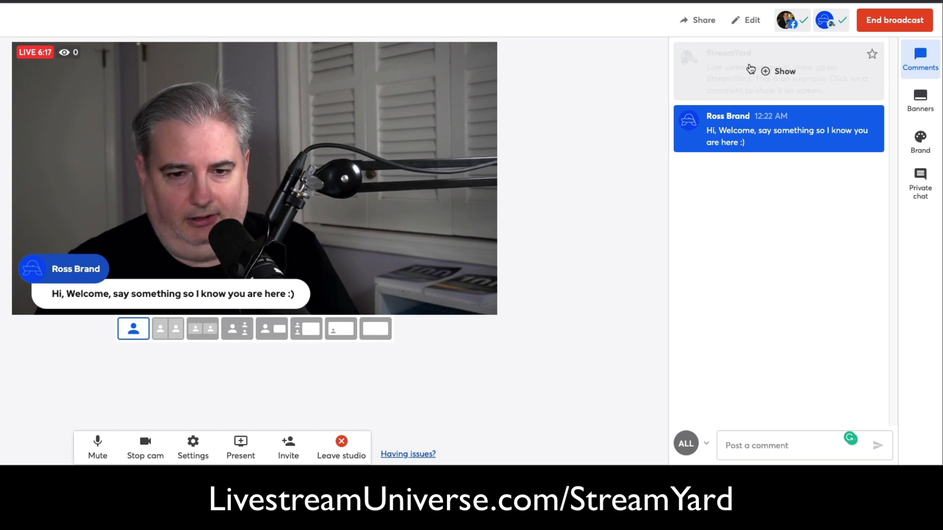
click(766, 71)
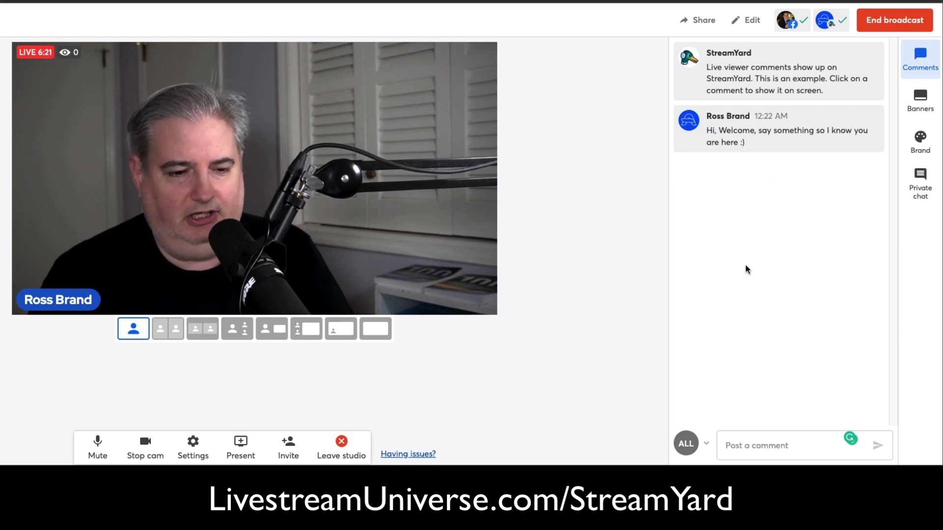
mouse_move(678, 307)
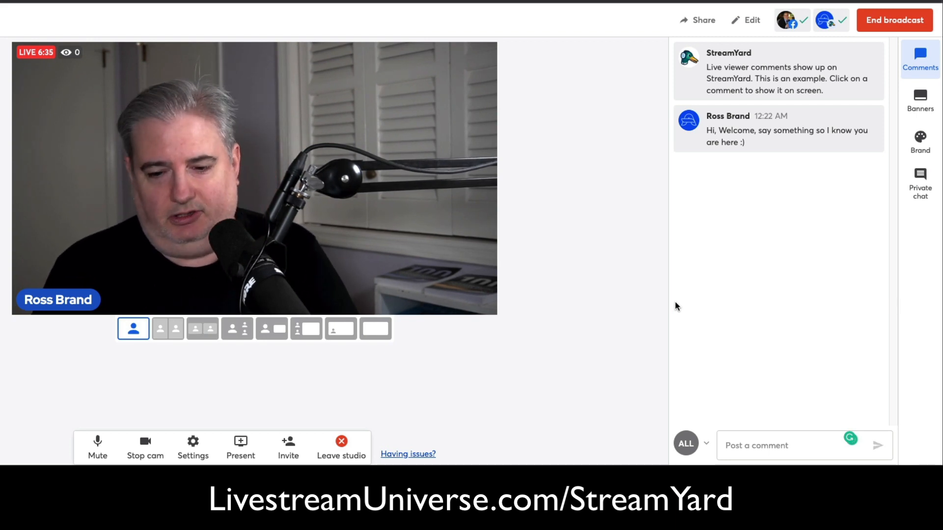
mouse_move(690, 425)
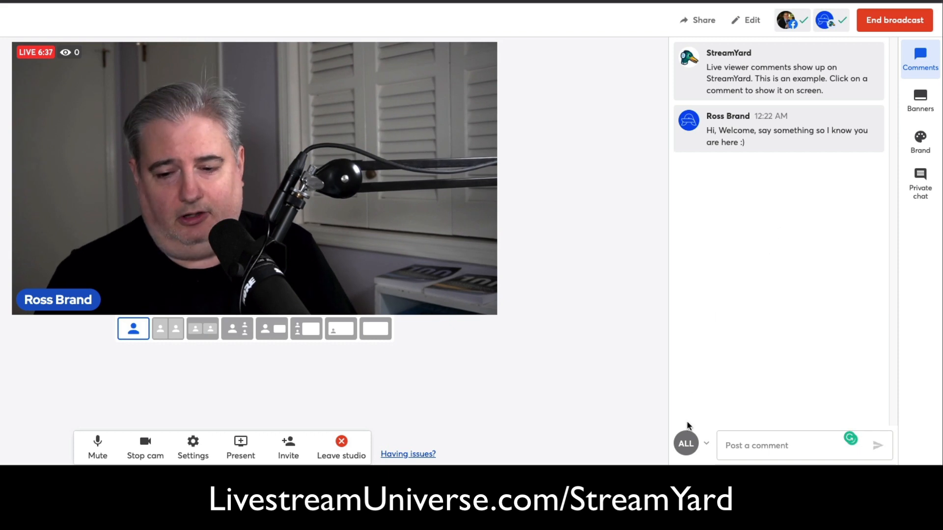
- Show the welcome comment as an on-screen caption over the live video
click(705, 444)
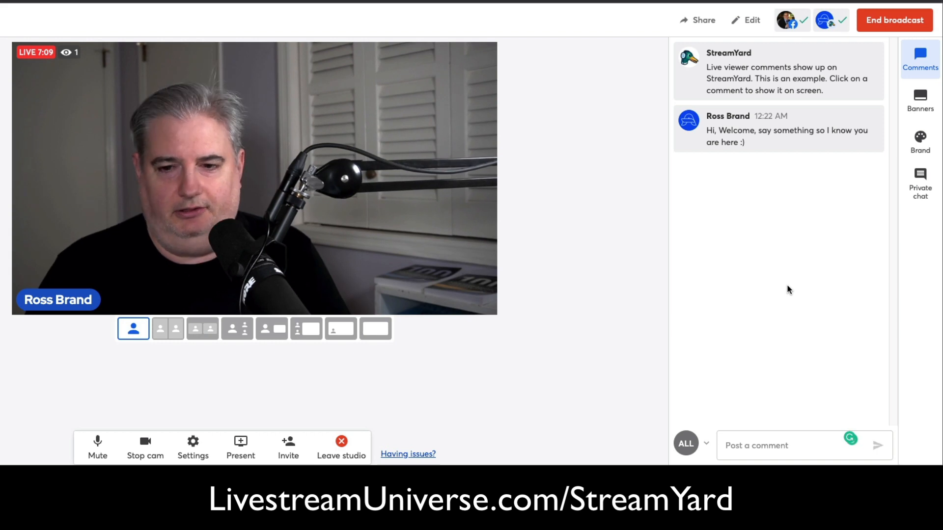
click(788, 130)
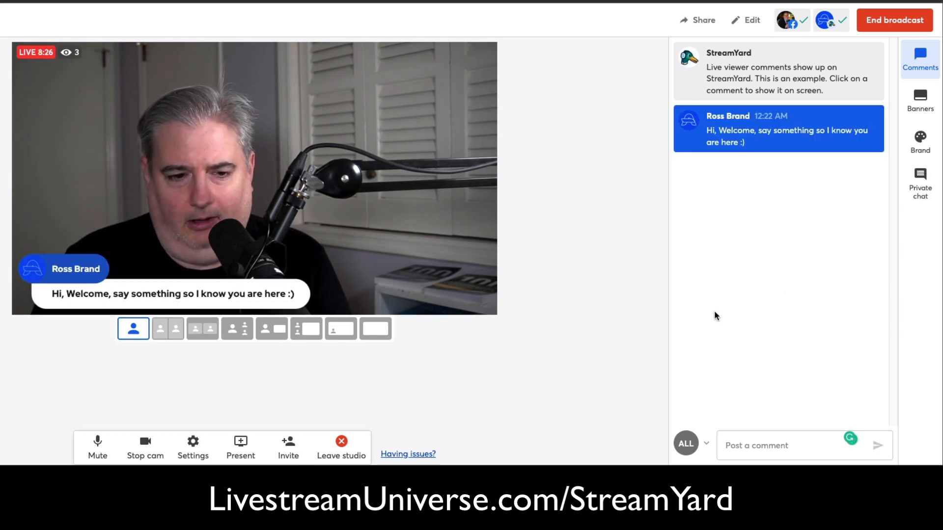
mouse_move(407, 349)
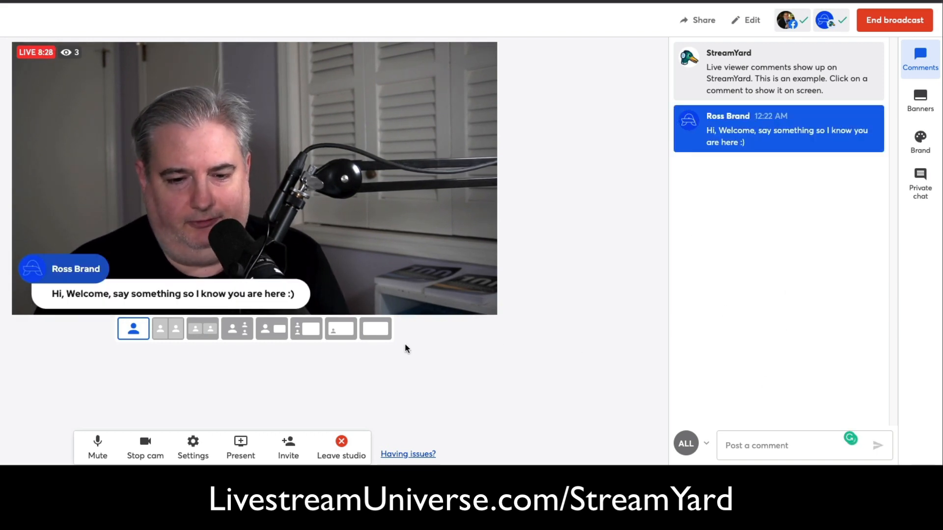
mouse_move(340, 332)
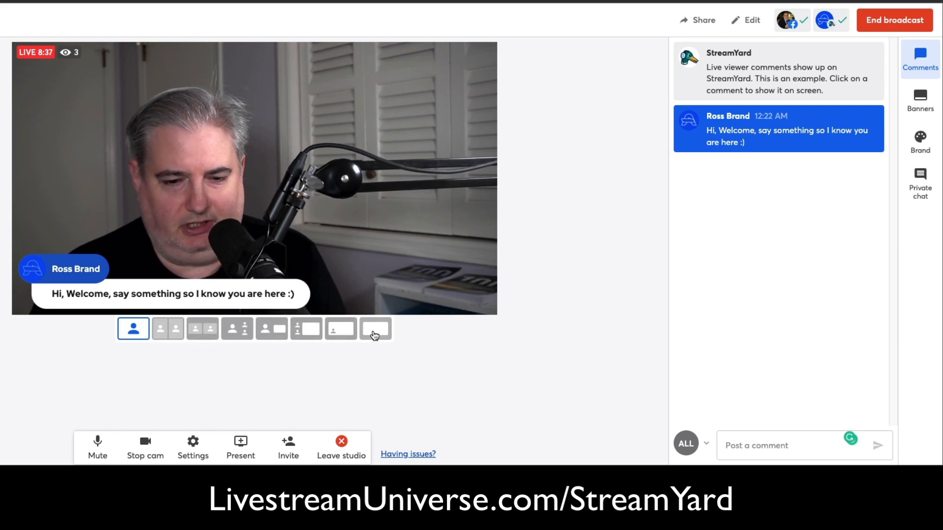
- Try the picture-in-picture and other layouts, then return to the single-person layout
click(340, 329)
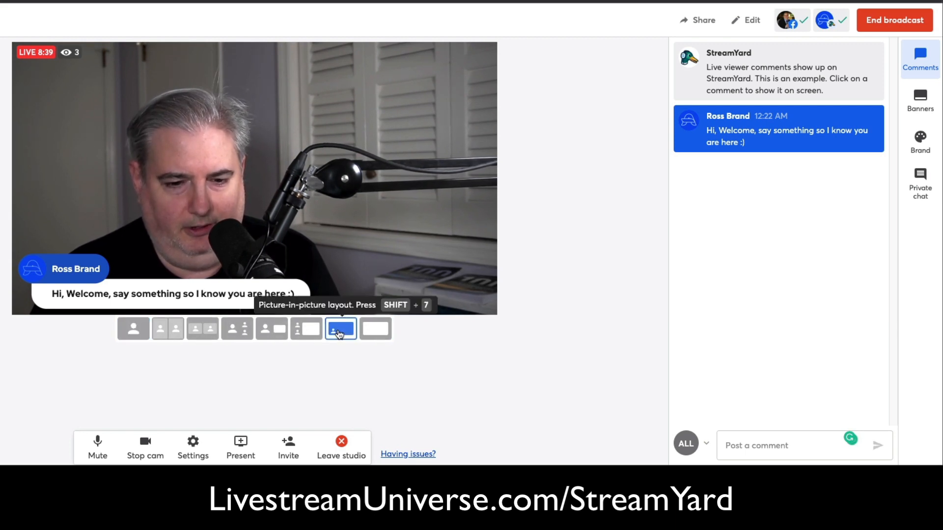
click(271, 328)
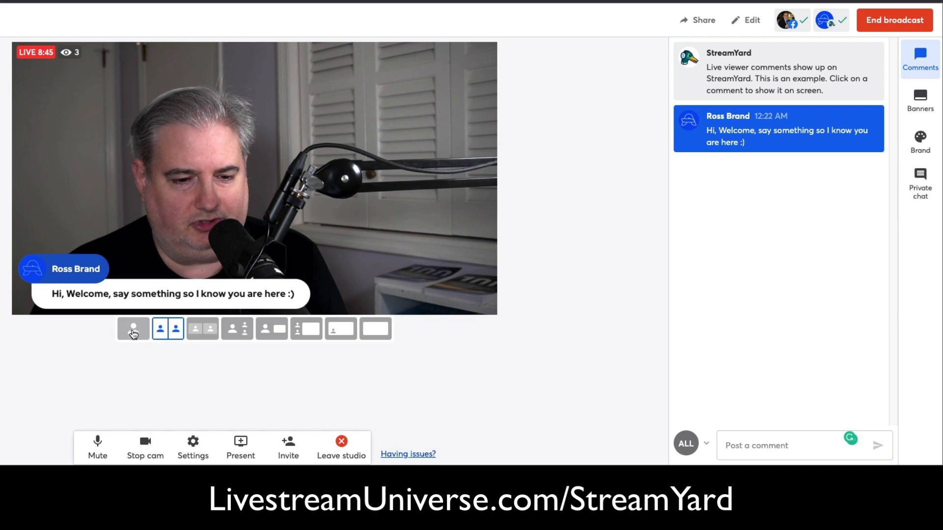
click(134, 329)
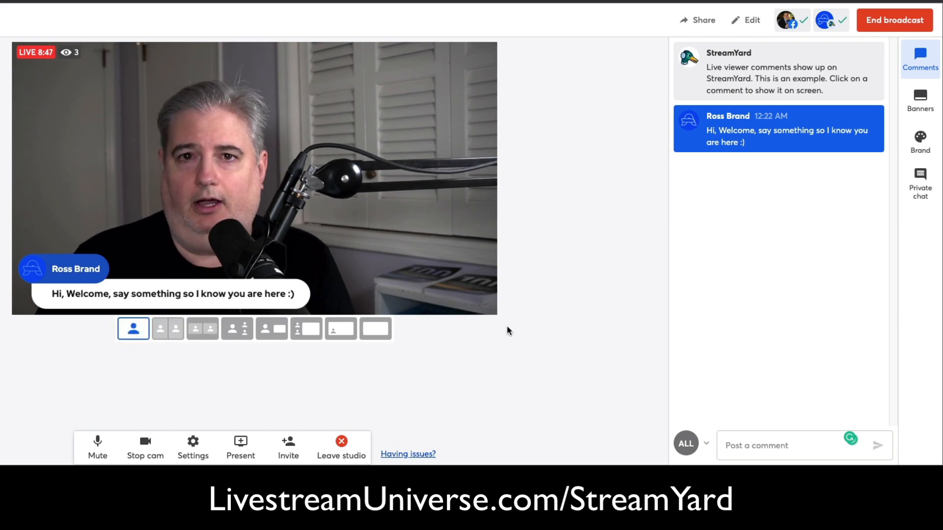